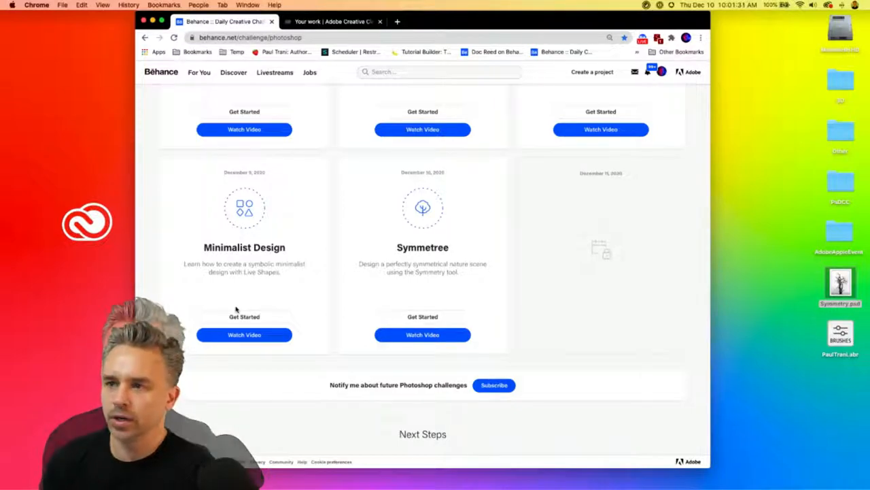
# Scroll the Behance Photoshop challenges to the December 10 Symmetree card.
pyautogui.scroll(3)
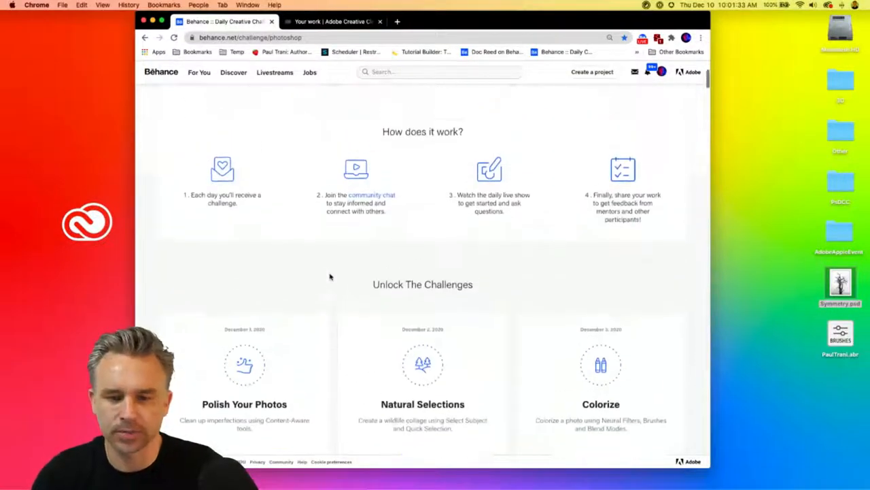
pyautogui.scroll(-3)
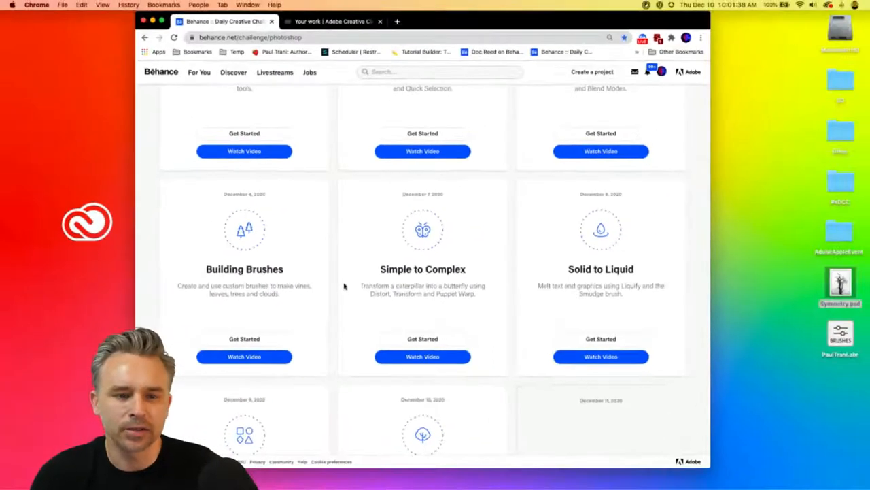
pyautogui.click(249, 38)
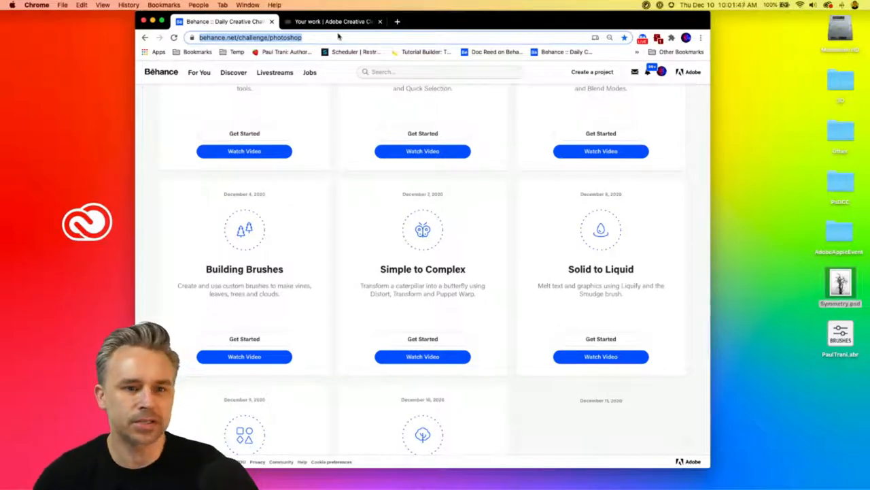
pyautogui.scroll(-3)
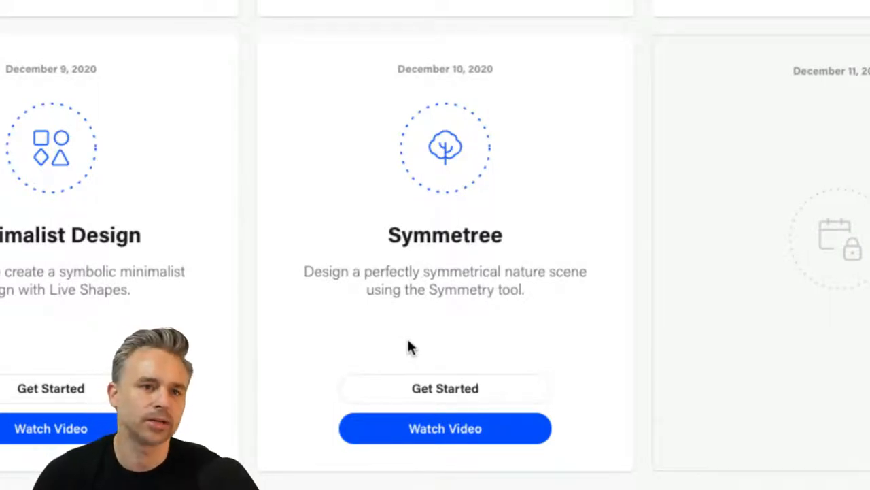
pyautogui.moveTo(445, 388)
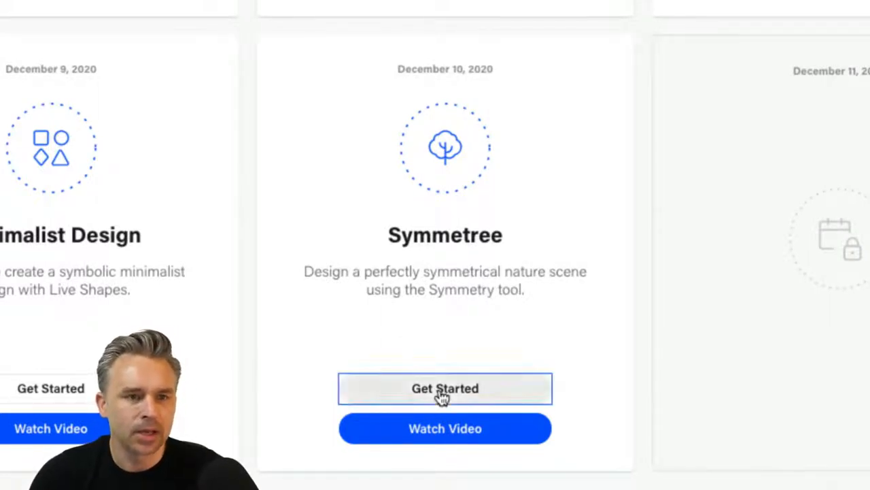
# Open the Symmetree starter files, the Challenge 8 folder, with Get Started.
pyautogui.click(444, 387)
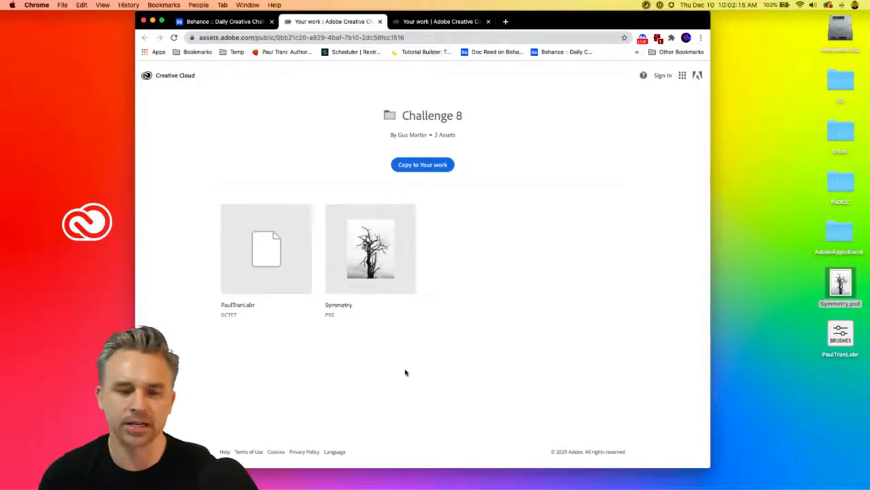
pyautogui.moveTo(679, 359)
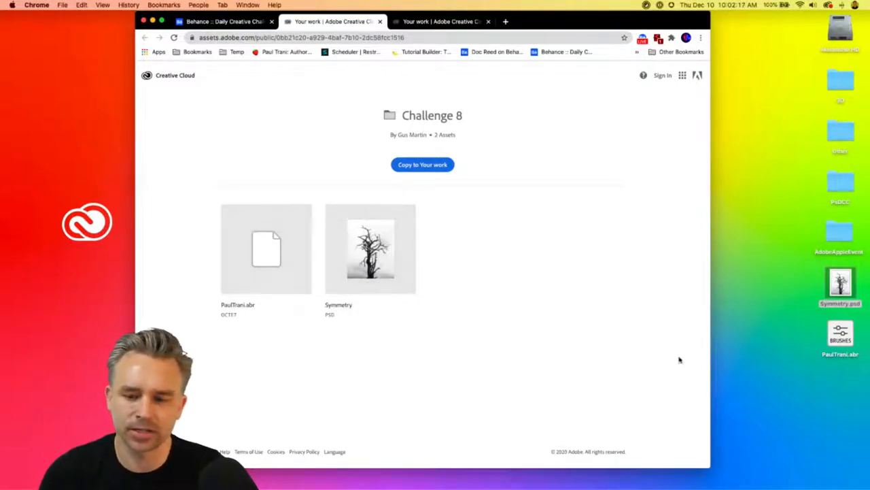
pyautogui.moveTo(863, 332)
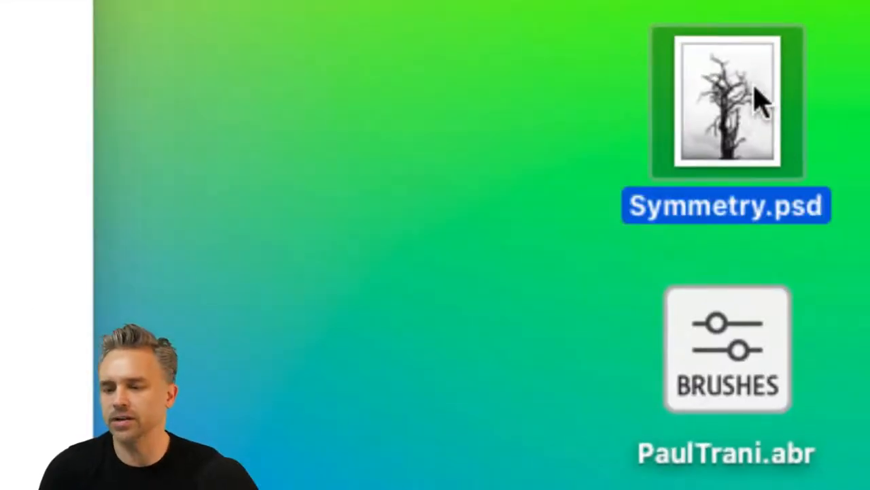
# Open Symmetry.psd from the Challenge 8 folder in Photoshop.
pyautogui.doubleClick(726, 101)
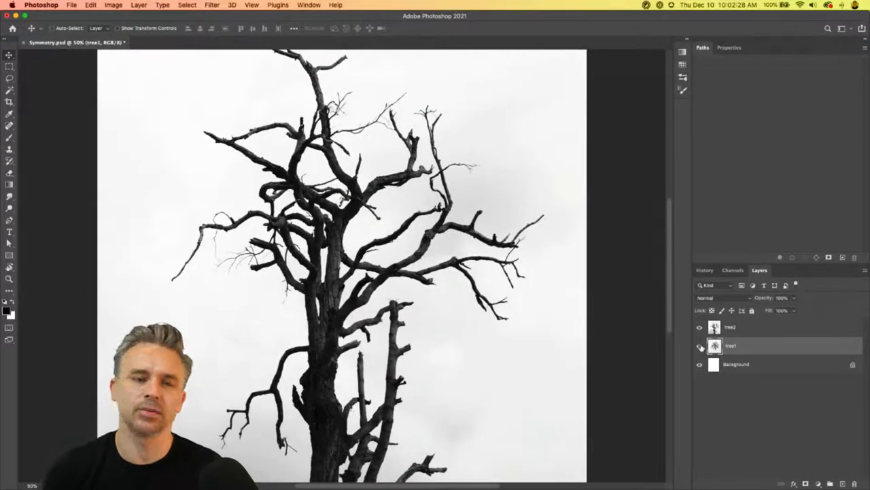
pyautogui.moveTo(701, 347)
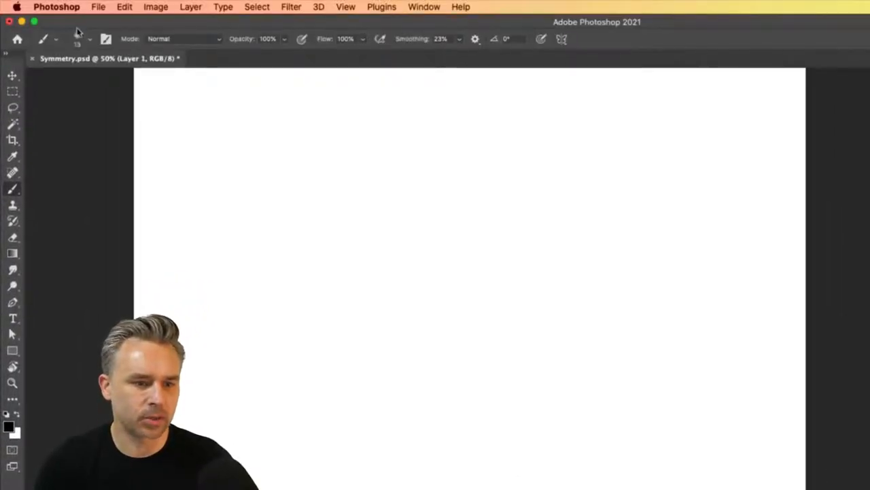
# Show the paint symmetry types from the butterfly icon in the Brush options bar.
pyautogui.click(77, 39)
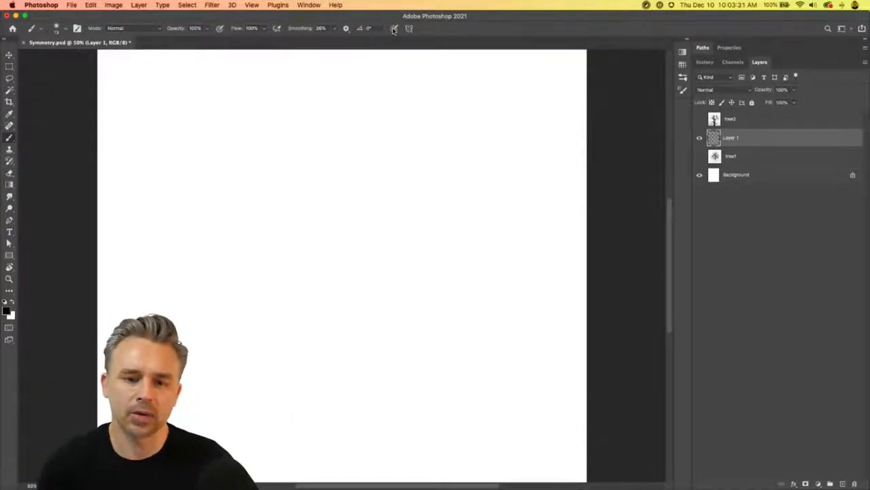
pyautogui.click(409, 28)
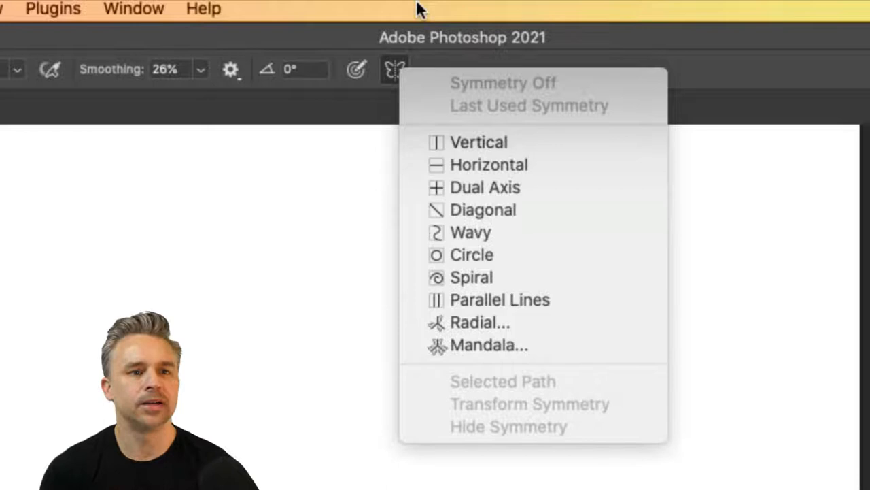
pyautogui.moveTo(441, 89)
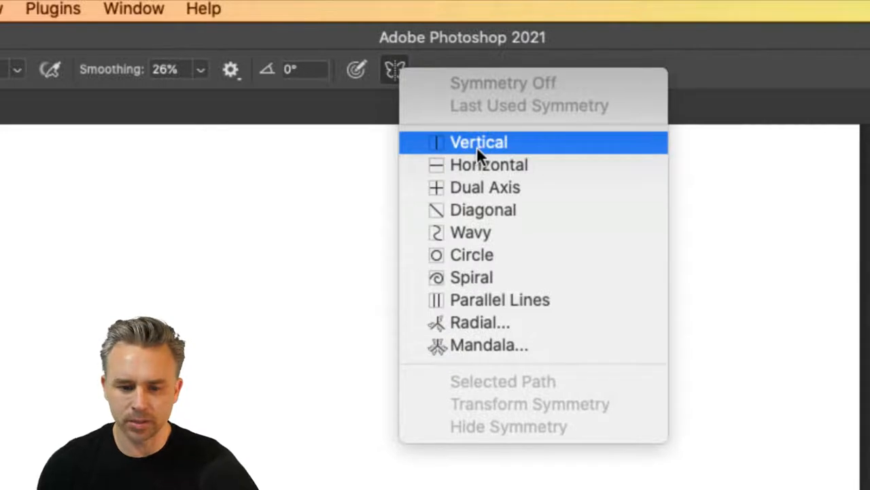
# Paint a vertically mirrored ornament down the canvas, then add Layer 2 and hide Layer 1.
pyautogui.click(478, 142)
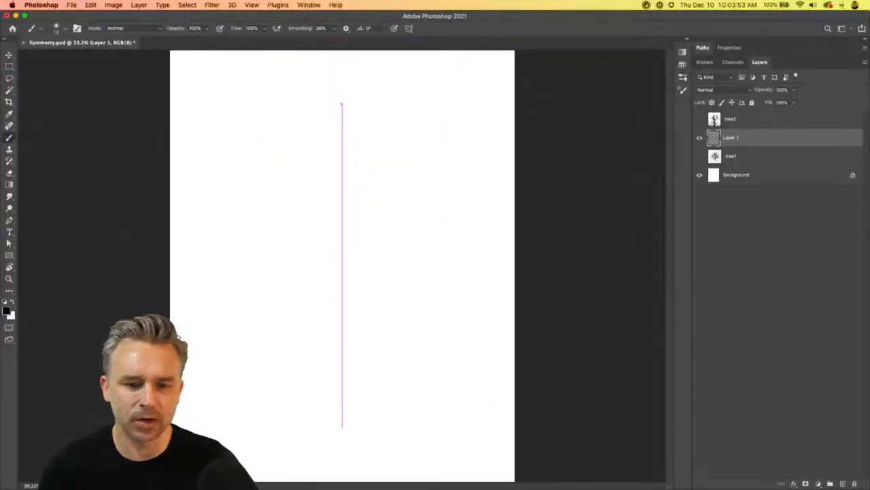
pyautogui.moveTo(342, 105); pyautogui.dragTo(342, 173)
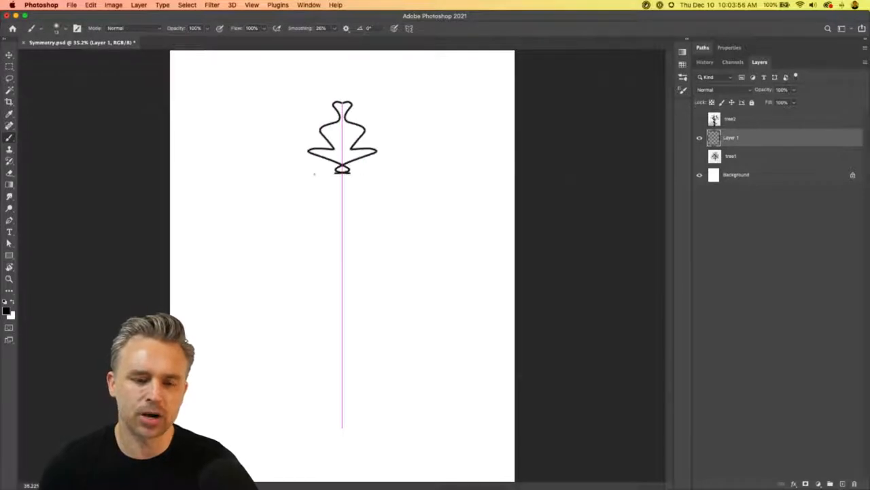
pyautogui.moveTo(342, 177); pyautogui.dragTo(342, 438)
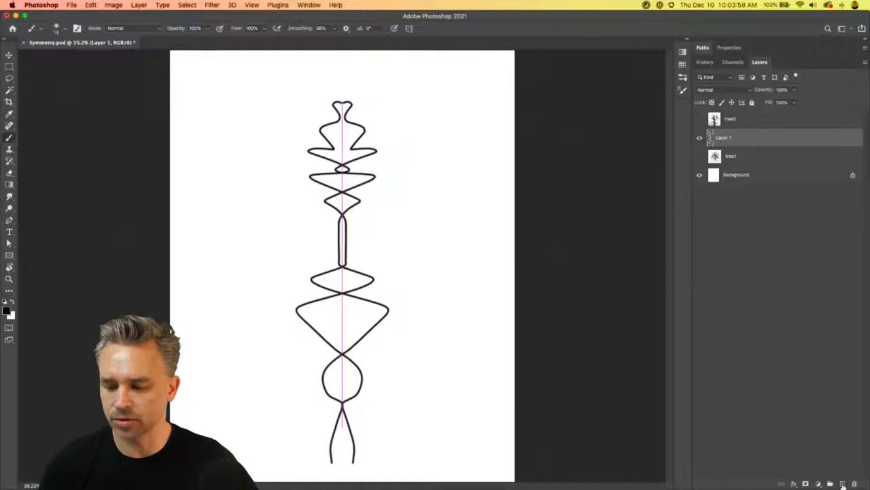
pyautogui.click(394, 28)
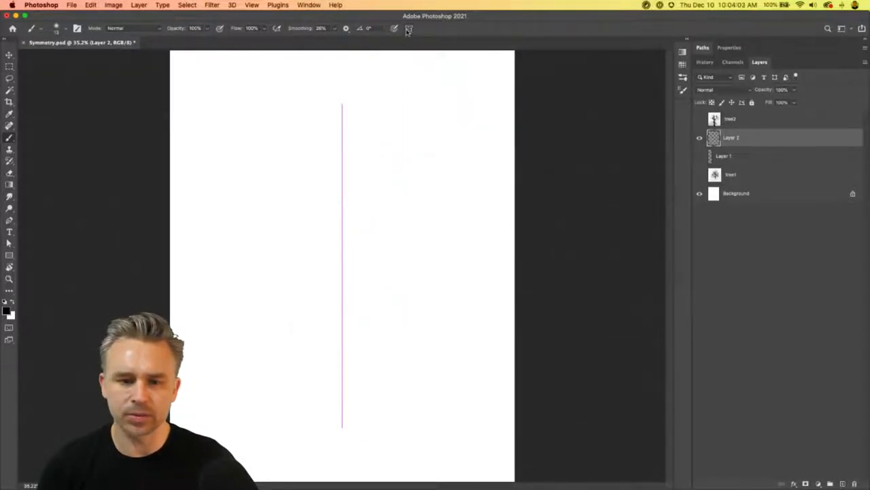
pyautogui.click(408, 27)
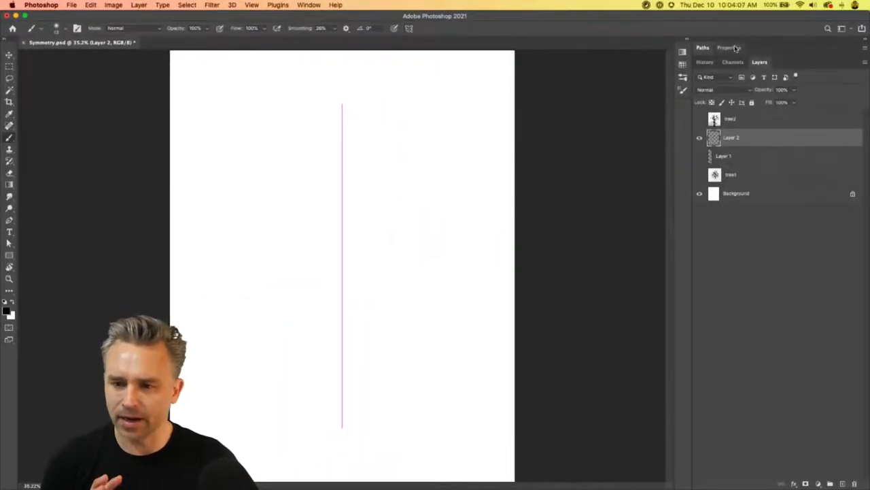
# Expand Paths to show Vertical Symmetry 1, then reopen the symmetry type list.
pyautogui.click(729, 48)
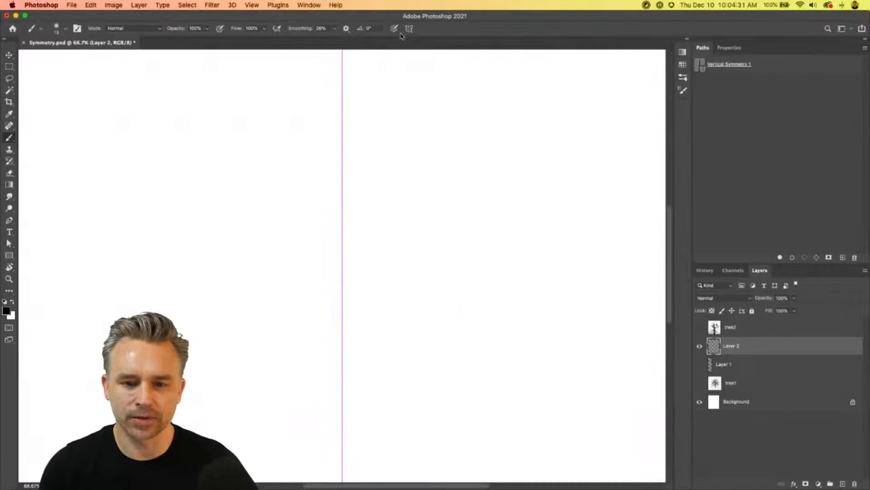
pyautogui.click(409, 28)
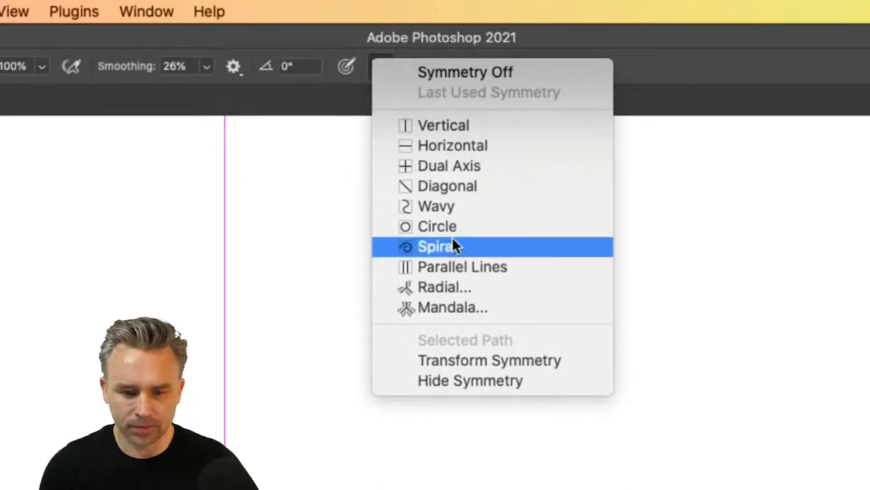
pyautogui.moveTo(482, 287)
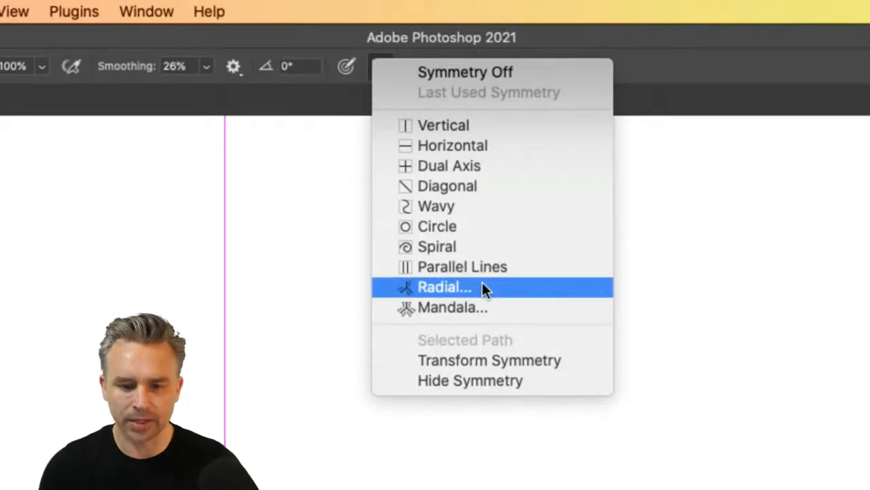
# Apply radial symmetry with 7 segments and paint repeated swirl strokes.
pyautogui.click(445, 286)
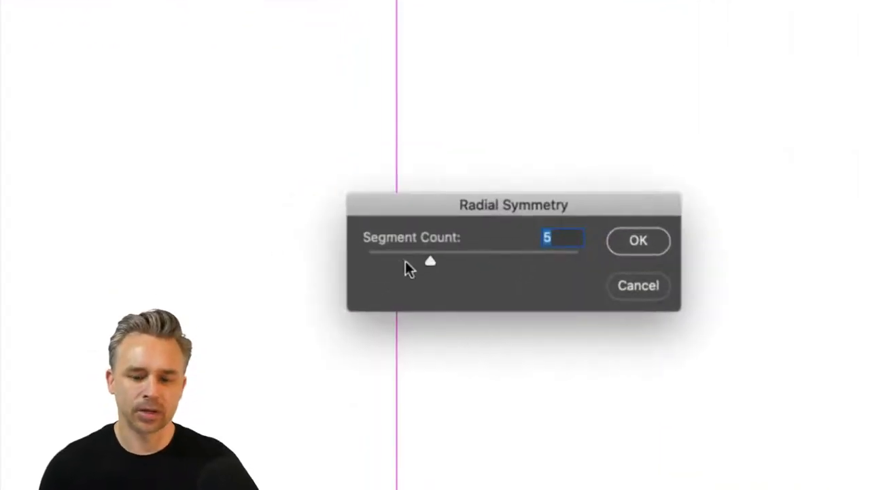
pyautogui.moveTo(430, 261); pyautogui.dragTo(467, 260)
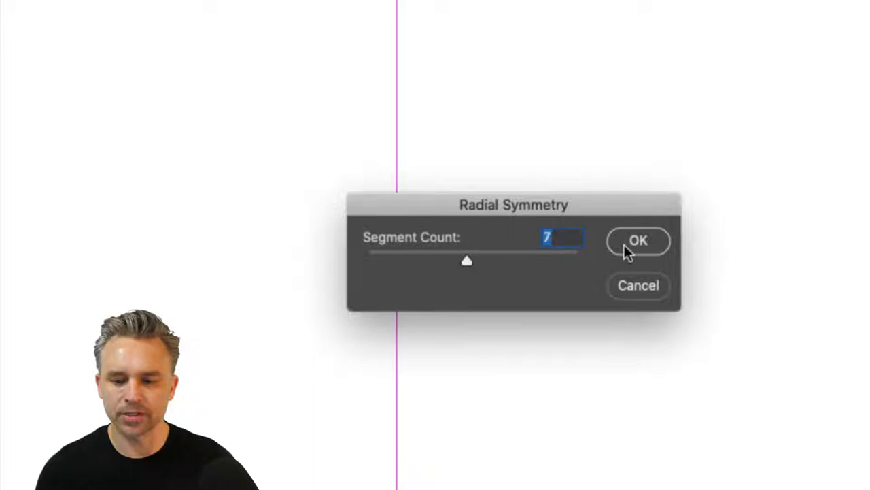
pyautogui.click(637, 241)
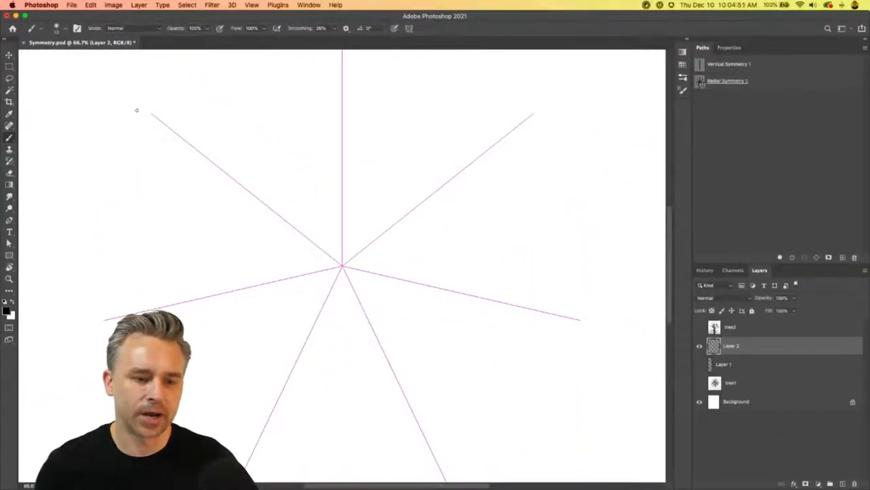
pyautogui.moveTo(136, 110); pyautogui.dragTo(220, 189)
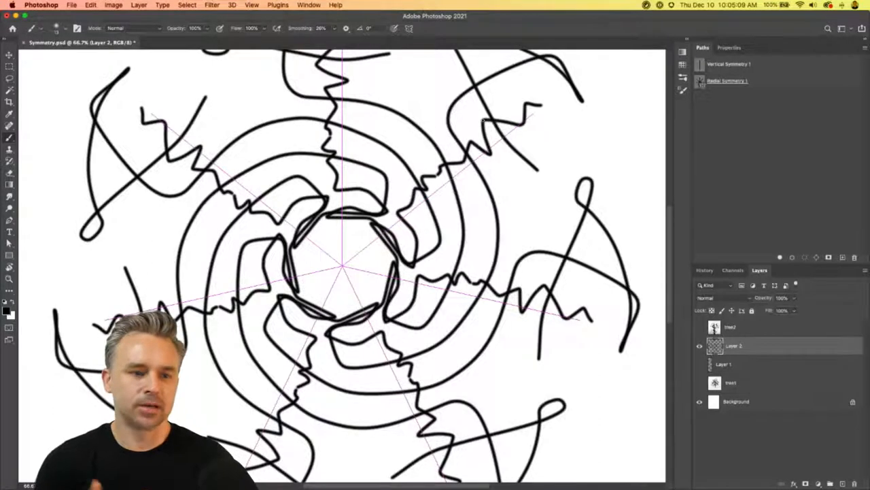
# Go from the brush presets menu to Adobe's brush download page and browse Kyle's brushes.
pyautogui.click(66, 28)
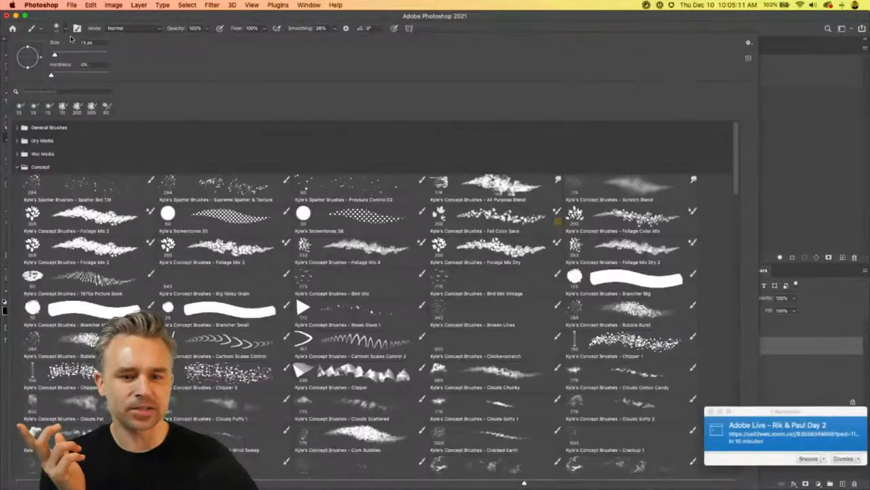
pyautogui.click(749, 42)
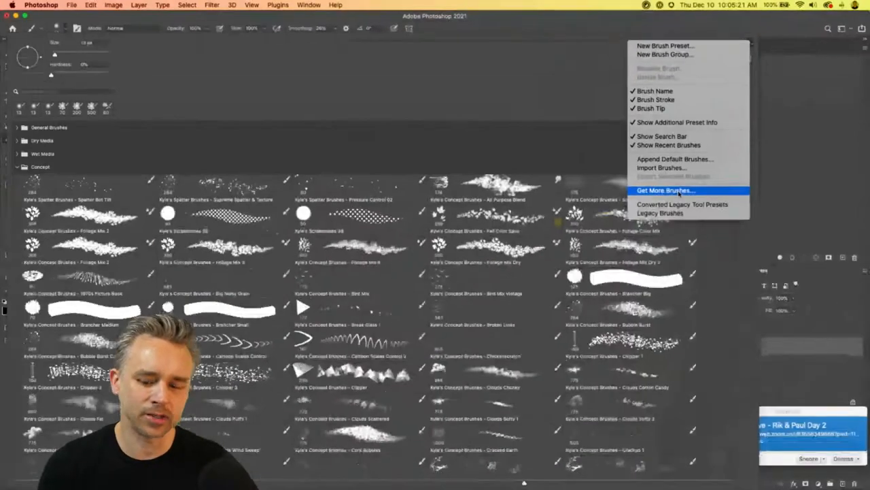
pyautogui.click(665, 190)
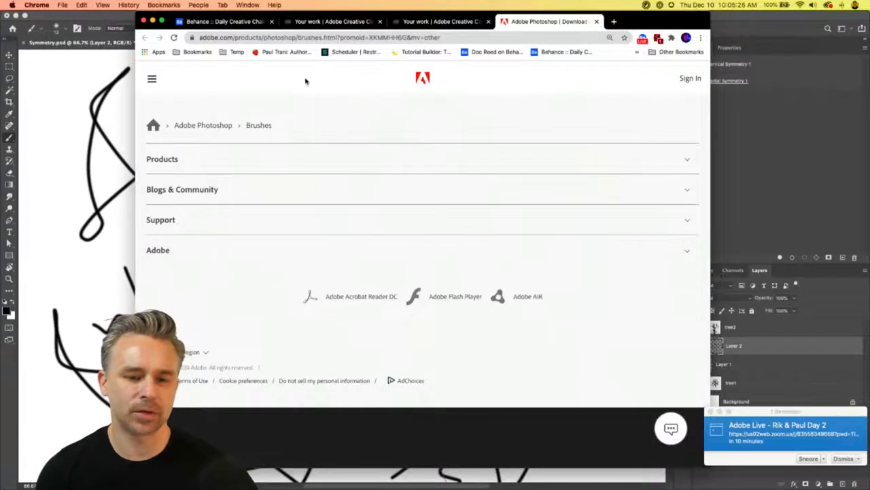
pyautogui.scroll(3)
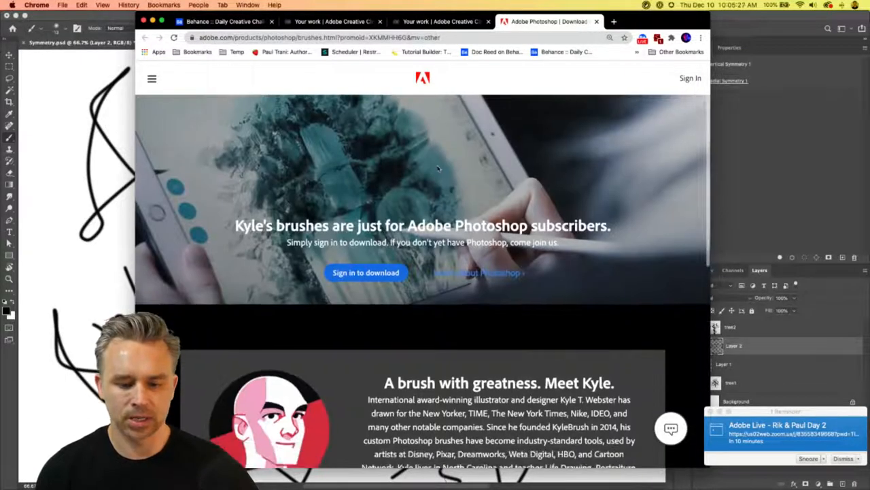
pyautogui.scroll(-3)
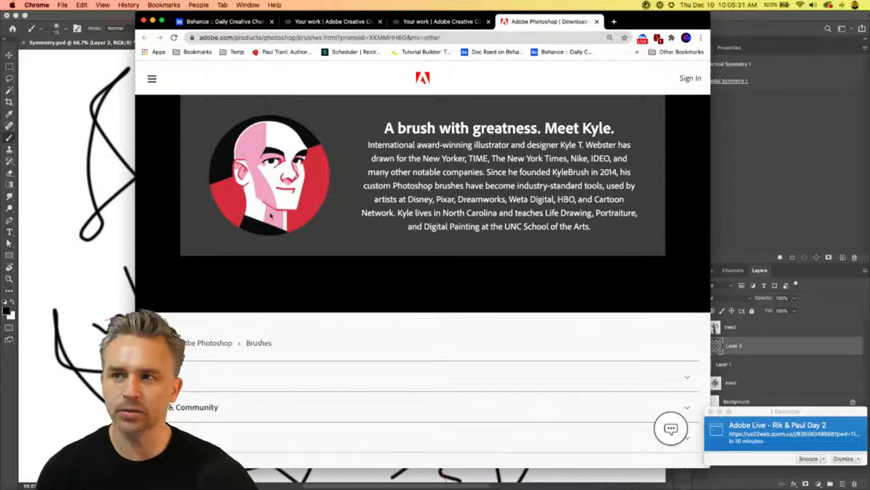
pyautogui.scroll(-3)
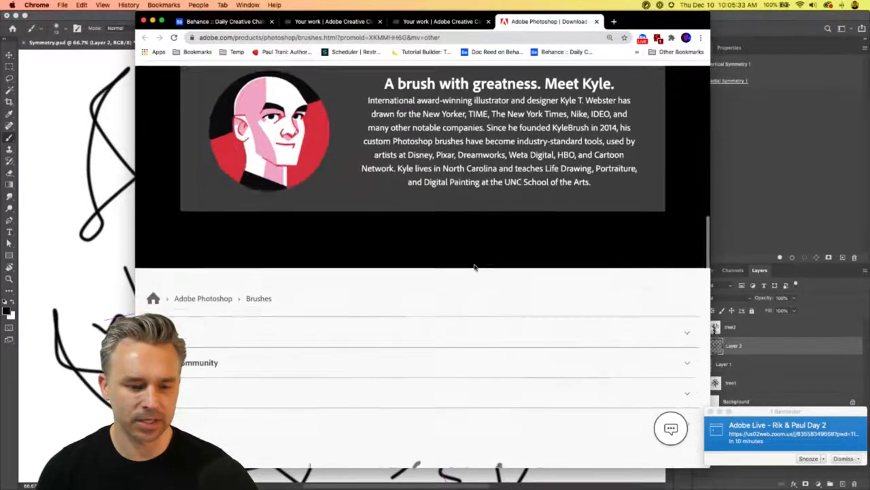
pyautogui.scroll(3)
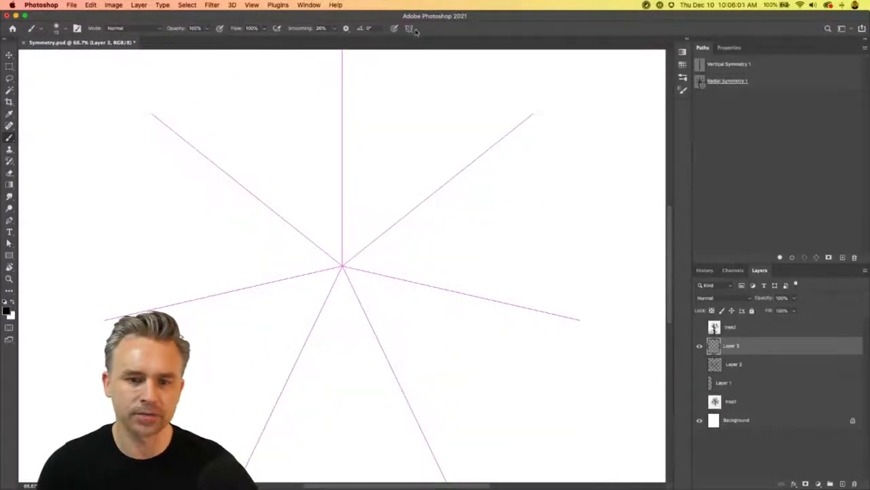
# Choose Mandala symmetry with a Segment Count of 3 and confirm it.
pyautogui.click(409, 28)
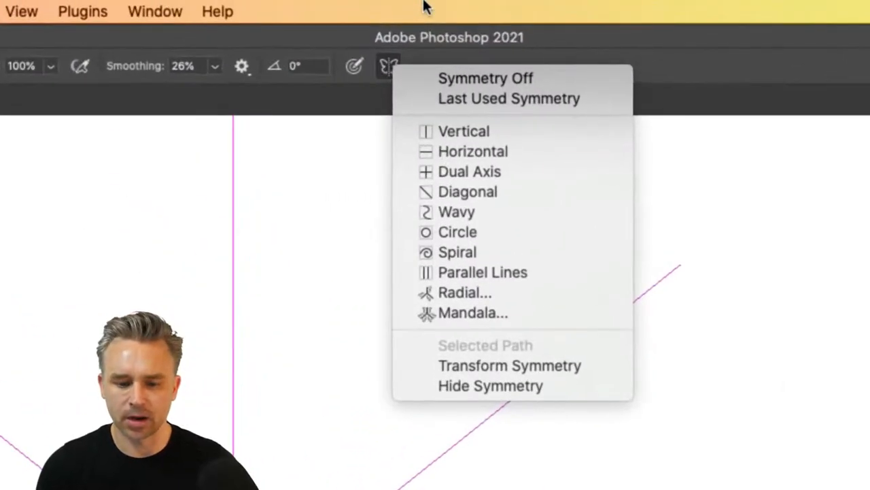
pyautogui.moveTo(457, 252)
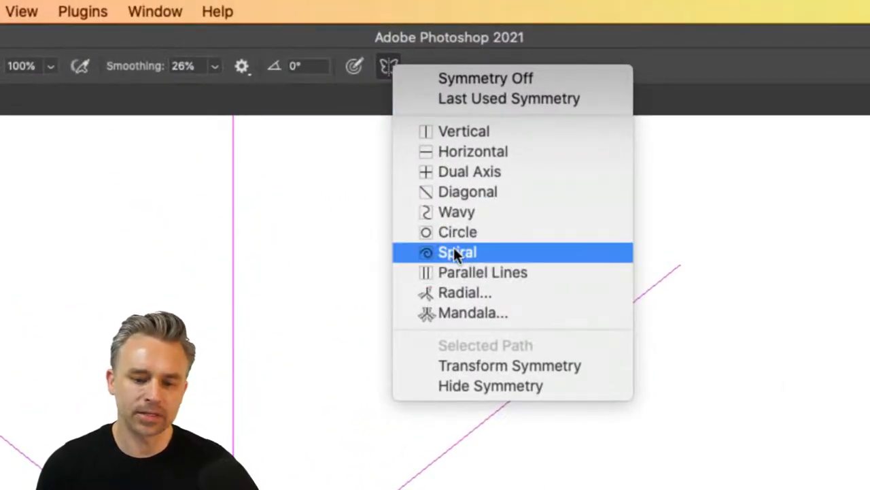
pyautogui.click(457, 251)
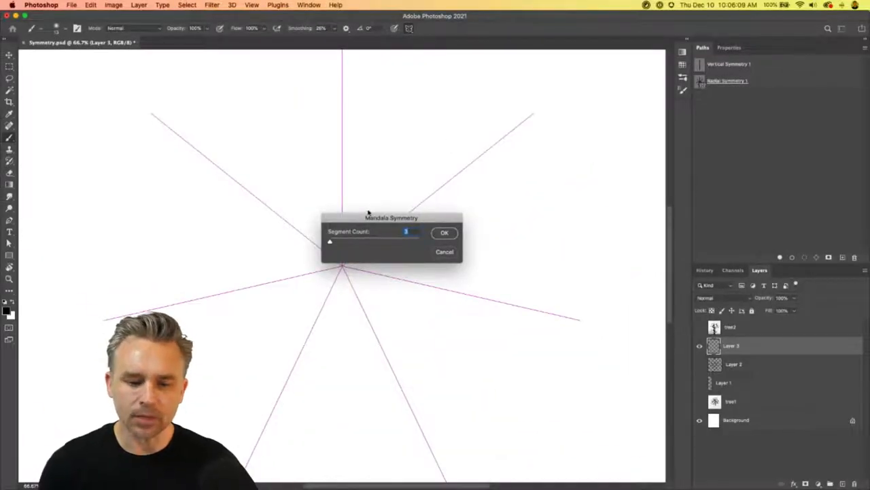
pyautogui.click(444, 232)
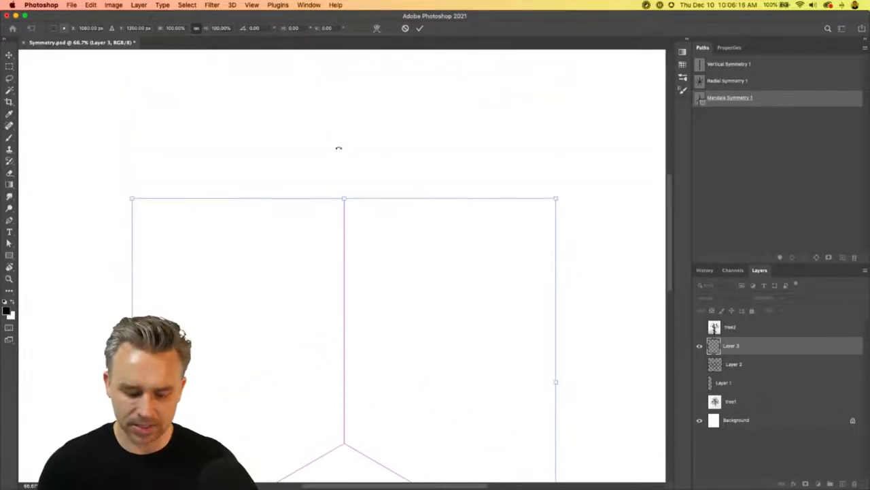
pyautogui.moveTo(321, 229)
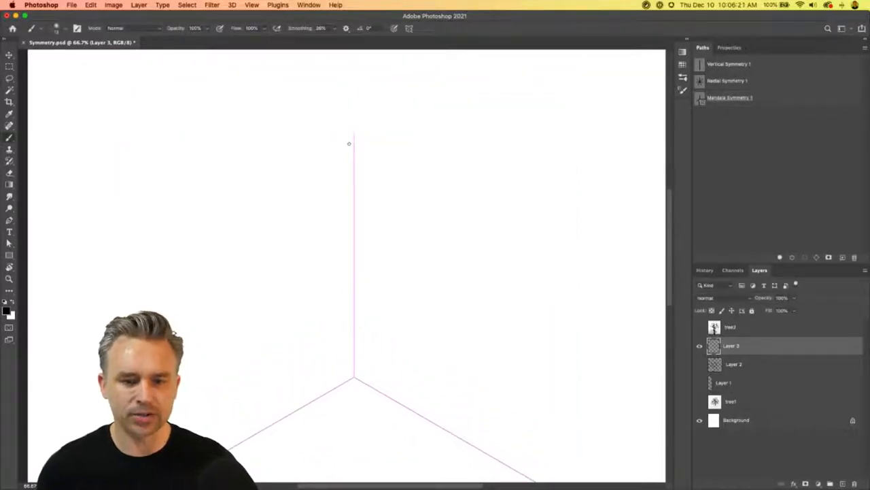
# Paint looping strokes from the top spoke downward, repeated on all three mandala spokes.
pyautogui.click(353, 136)
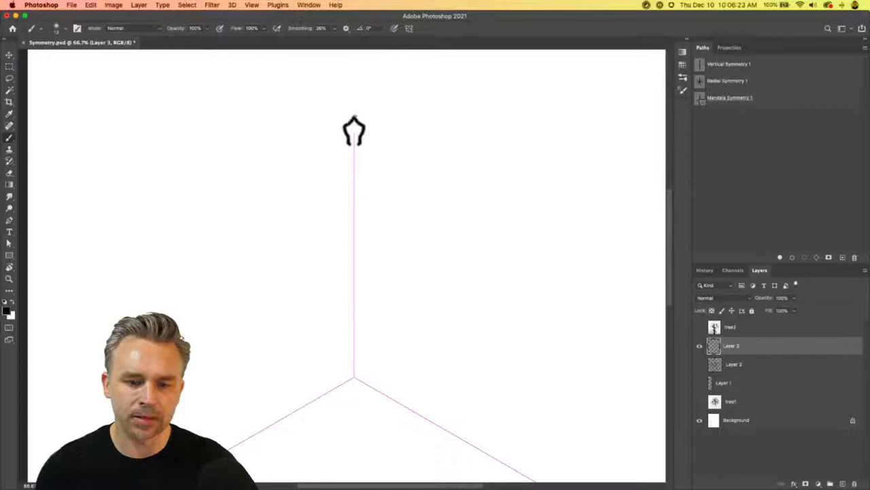
pyautogui.moveTo(354, 143); pyautogui.dragTo(354, 197)
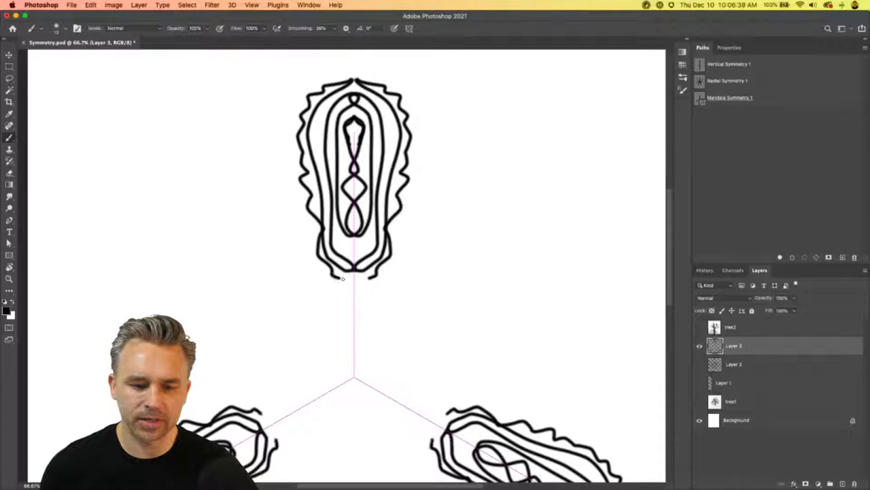
pyautogui.moveTo(354, 279); pyautogui.dragTo(352, 357)
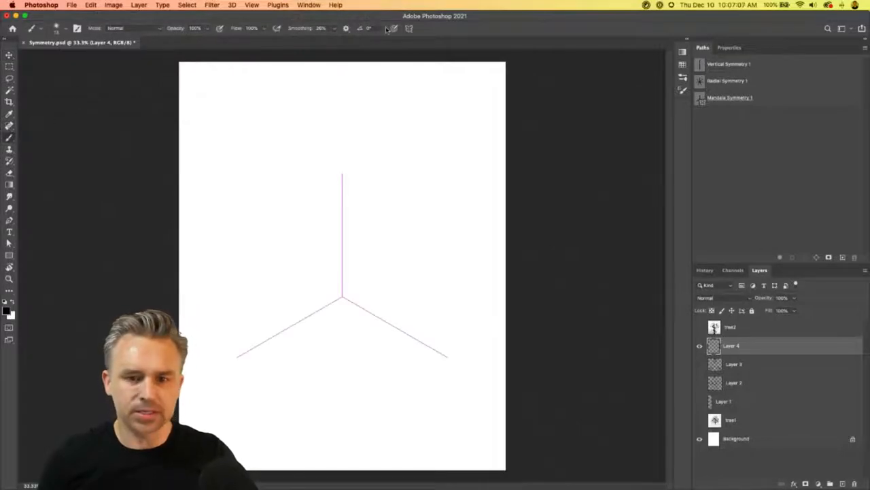
# Hide the mandala symmetry guide via the Symmetry menu and select the Horizontal Type tool.
pyautogui.click(392, 27)
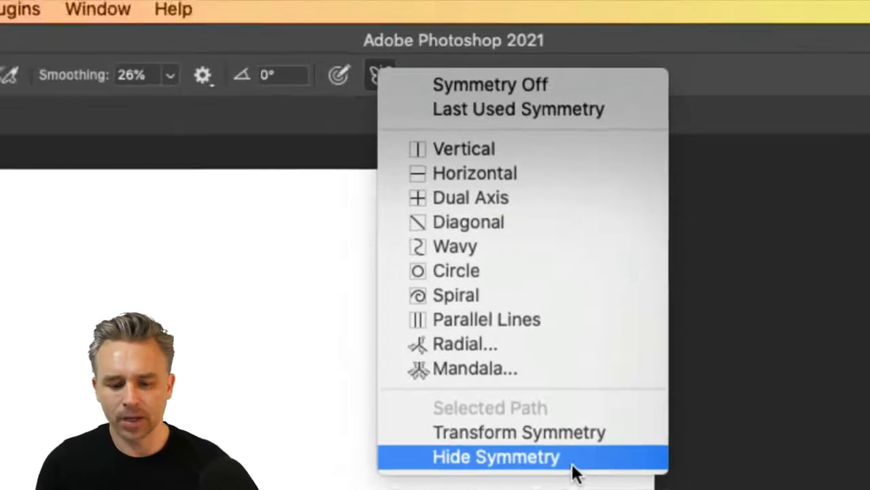
pyautogui.click(496, 456)
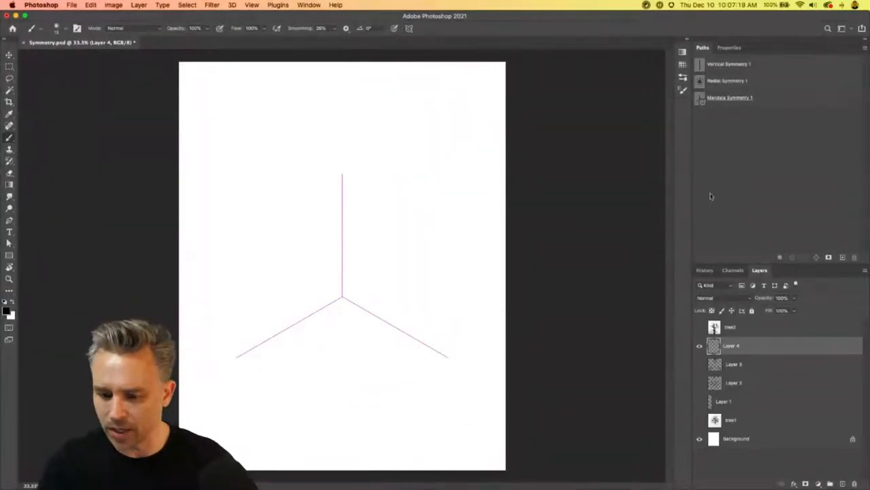
pyautogui.moveTo(792, 250)
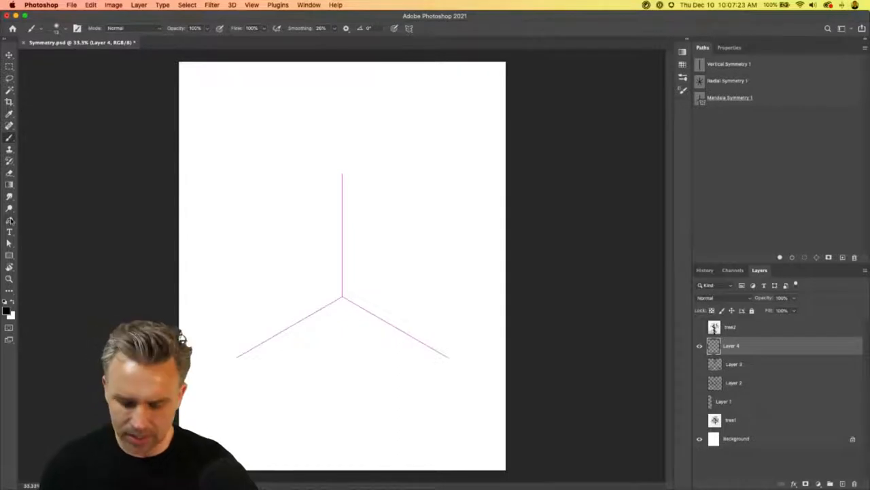
pyautogui.click(9, 231)
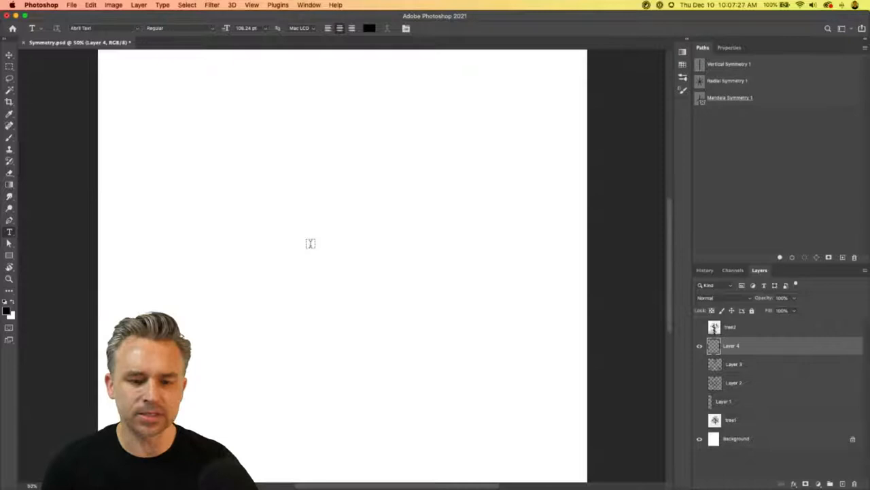
# Type a serif letter 'M', enlarge it, and preview other fonts in Properties.
pyautogui.write('LOREM IPSUM')
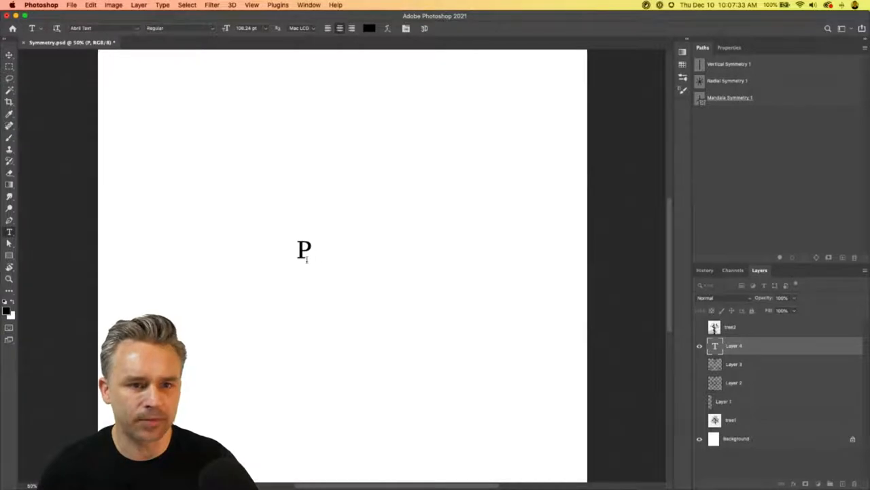
pyautogui.write('M')
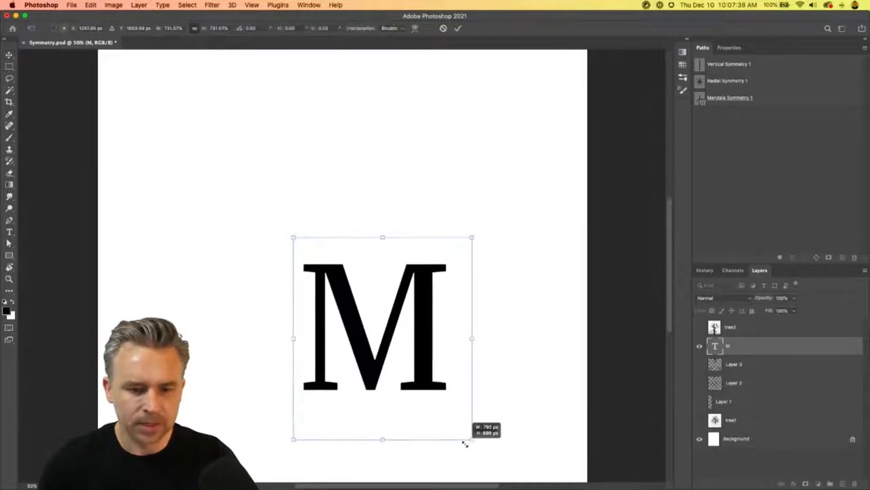
pyautogui.moveTo(472, 439); pyautogui.dragTo(467, 390)
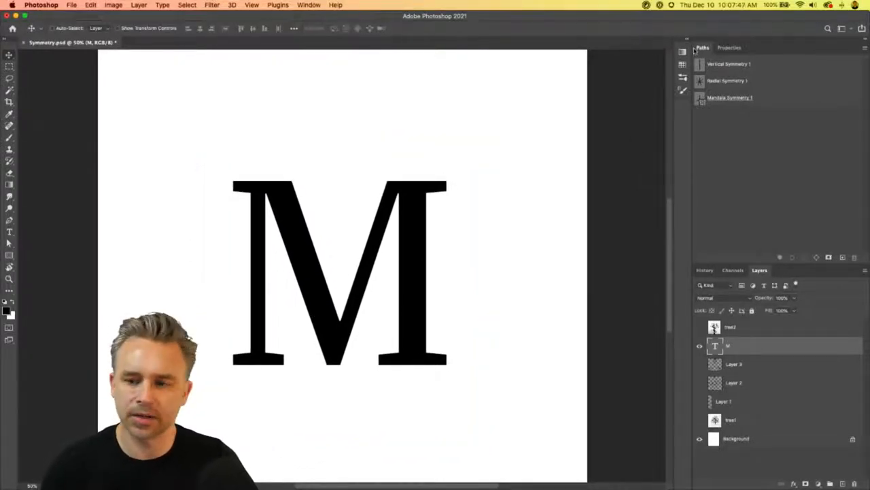
pyautogui.click(729, 47)
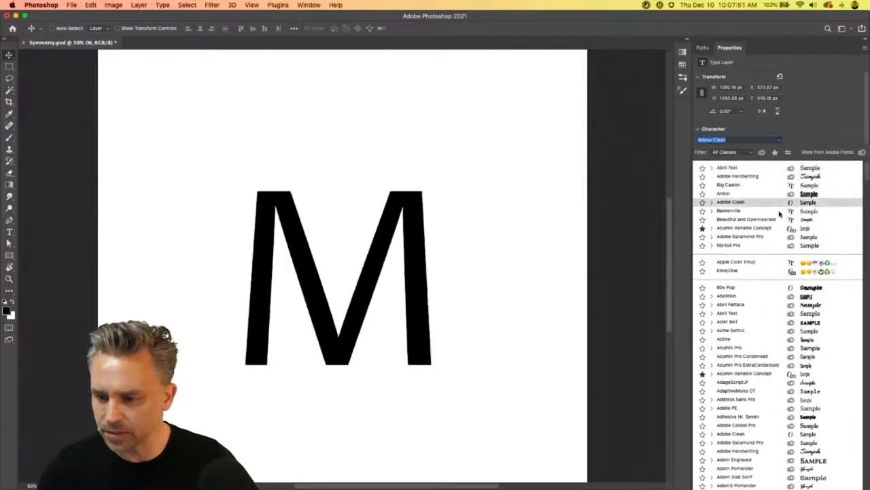
pyautogui.click(728, 210)
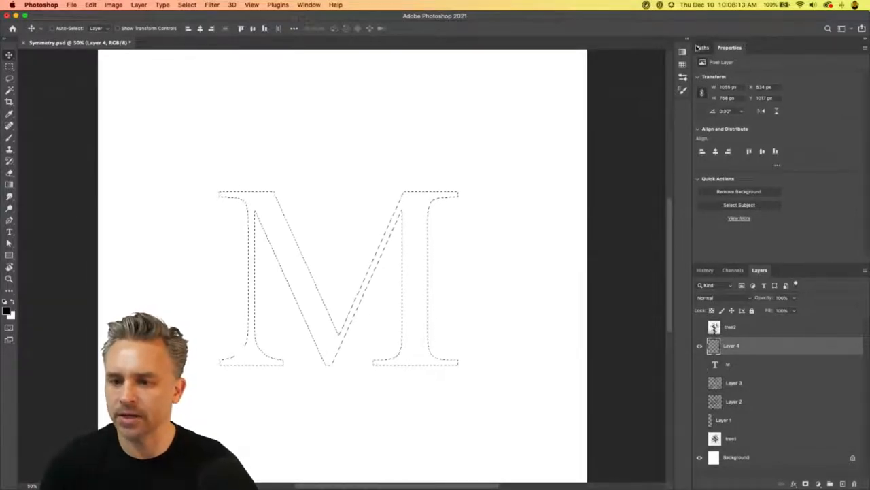
# Convert the M selection to a work path, save it, and rename it 'Melanie'.
pyautogui.click(703, 47)
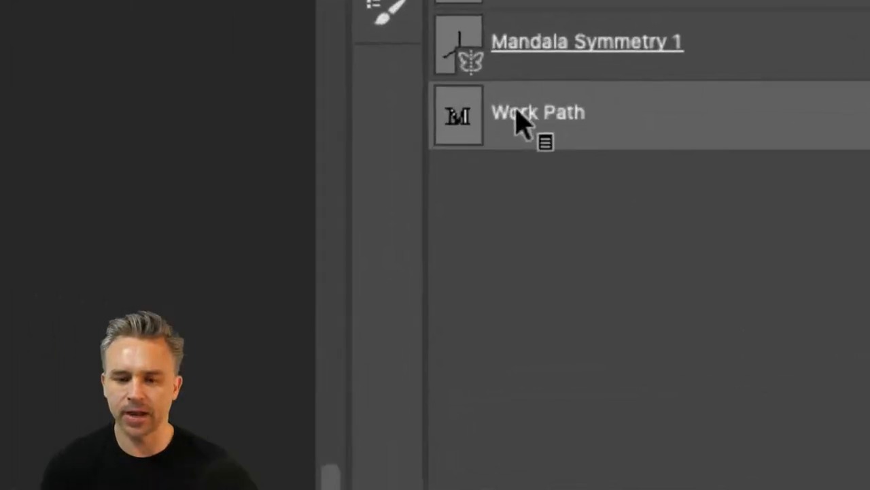
pyautogui.doubleClick(537, 112)
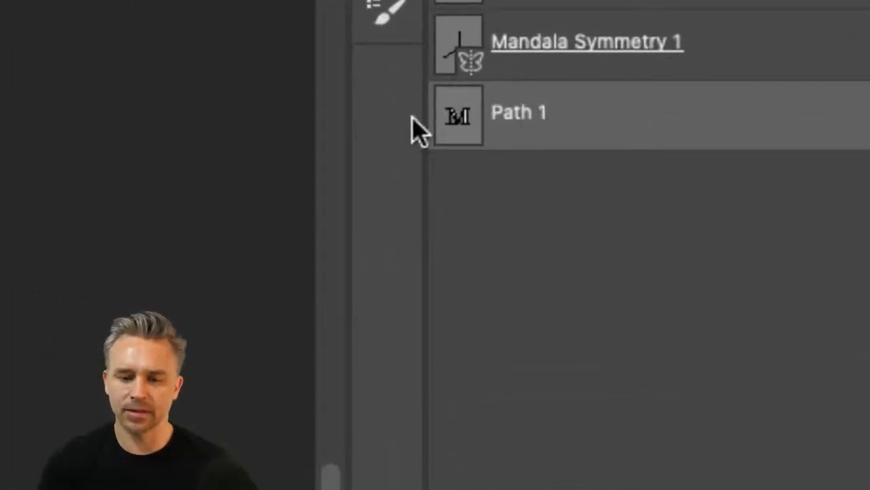
pyautogui.doubleClick(519, 112)
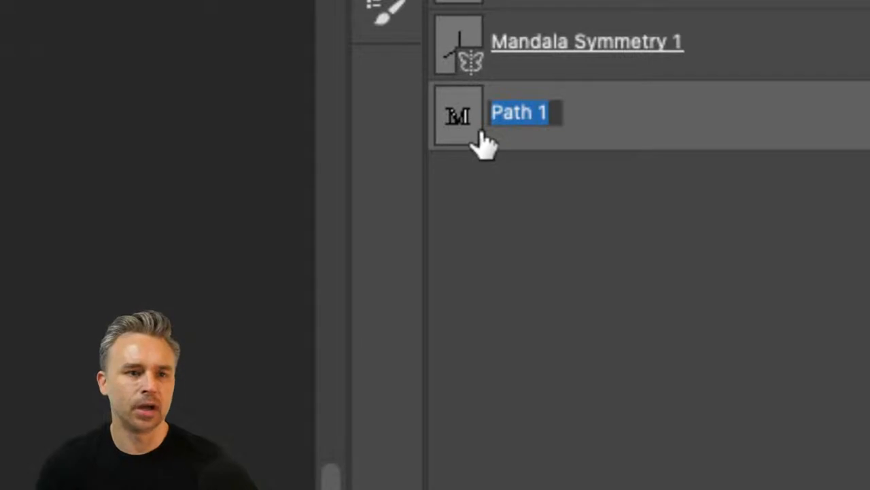
pyautogui.write('Marsha')
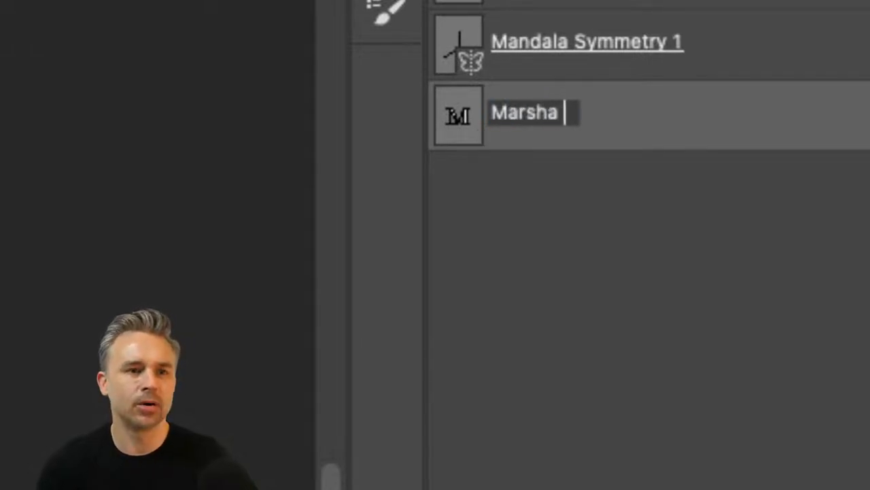
pyautogui.write('Melanie')
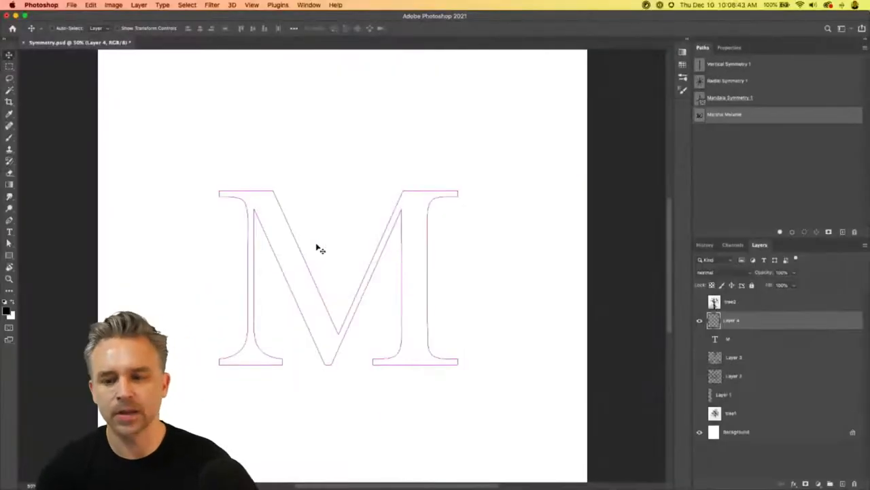
# Make the M path the symmetry path and dismiss the unsupported-tool warning.
pyautogui.rightClick(724, 114)
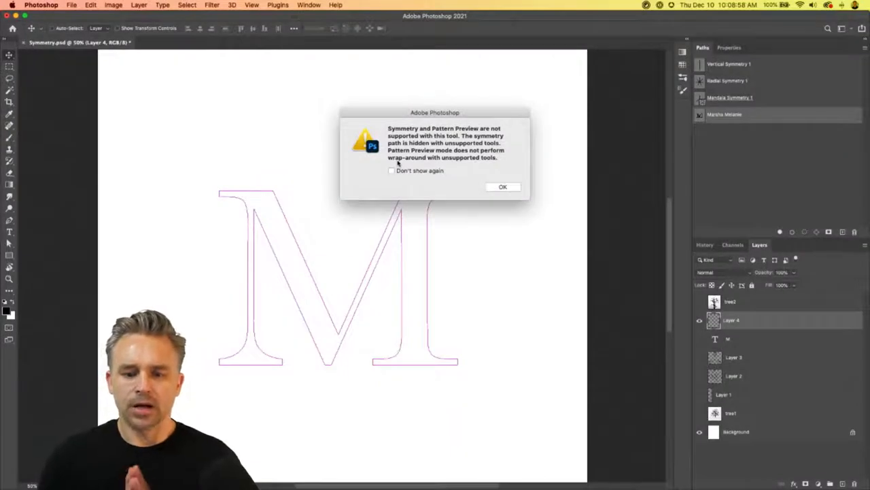
pyautogui.click(502, 186)
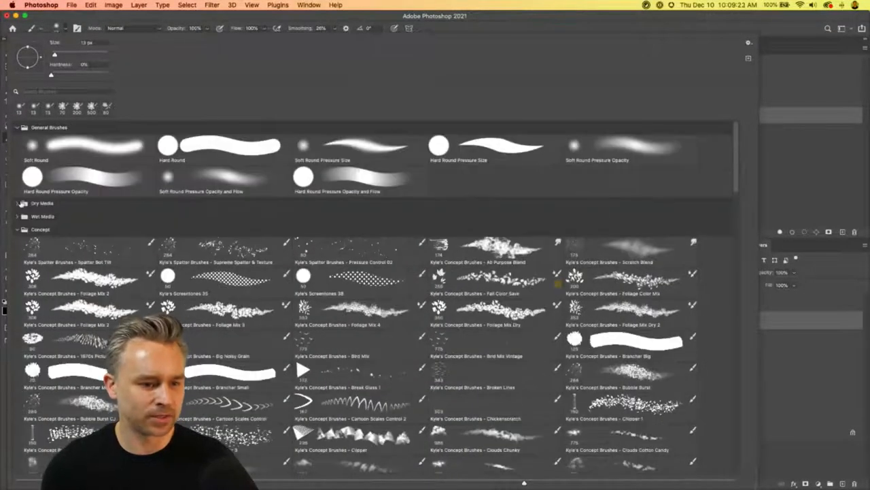
# Pick a Concept brush and paint mirrored strokes along the M outline and right stem.
pyautogui.click(18, 203)
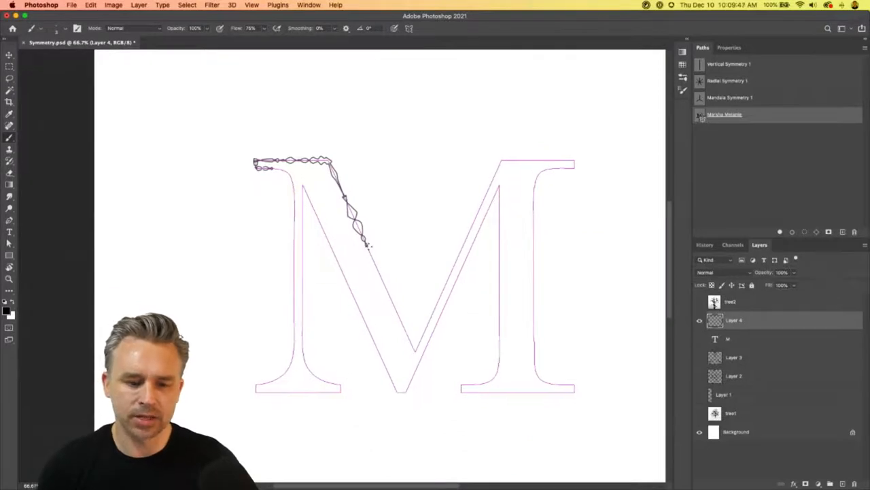
pyautogui.moveTo(370, 245); pyautogui.dragTo(397, 327)
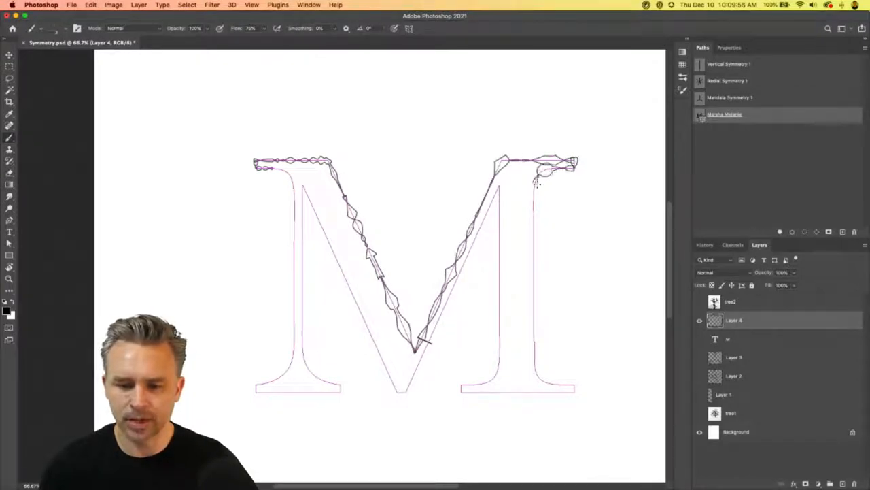
pyautogui.moveTo(538, 181); pyautogui.dragTo(534, 278)
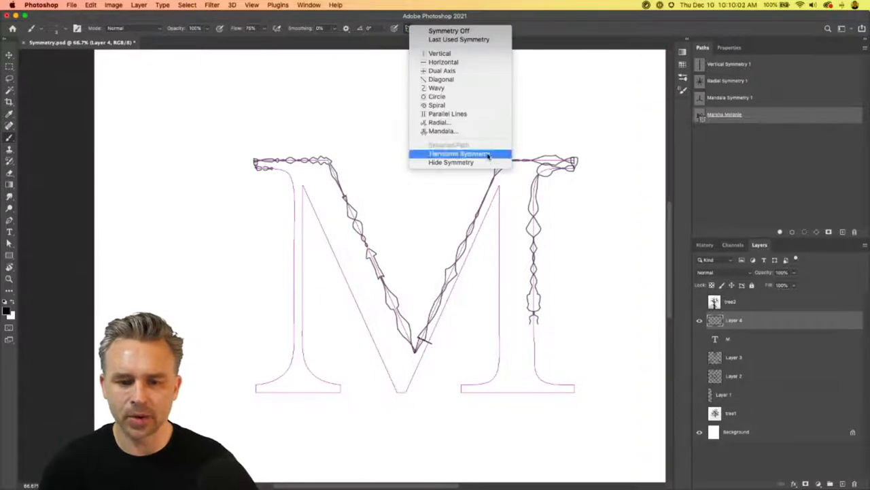
# Reposition the symmetry path, then paint two strokes inside the M's right side.
pyautogui.click(459, 153)
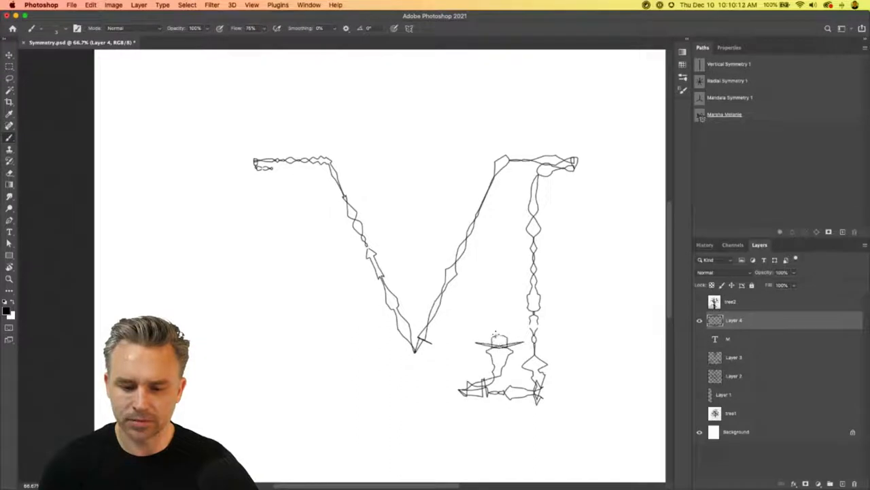
pyautogui.moveTo(497, 333); pyautogui.dragTo(500, 224)
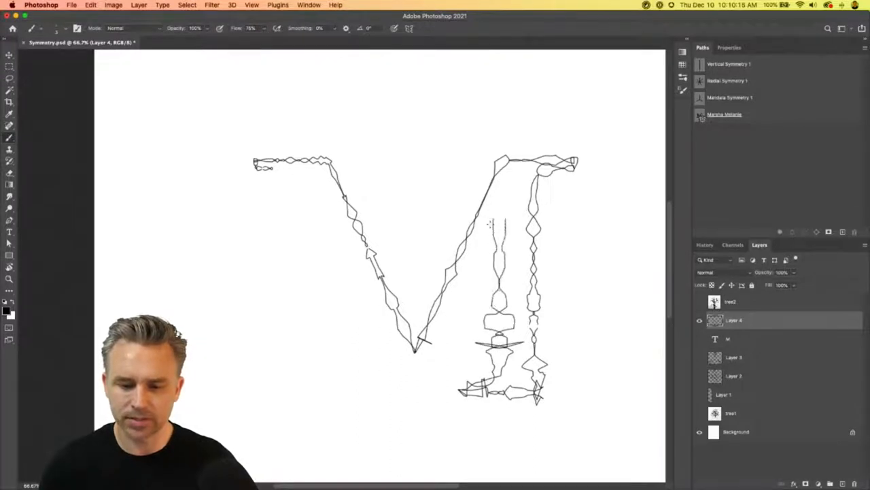
pyautogui.moveTo(483, 217); pyautogui.dragTo(432, 333)
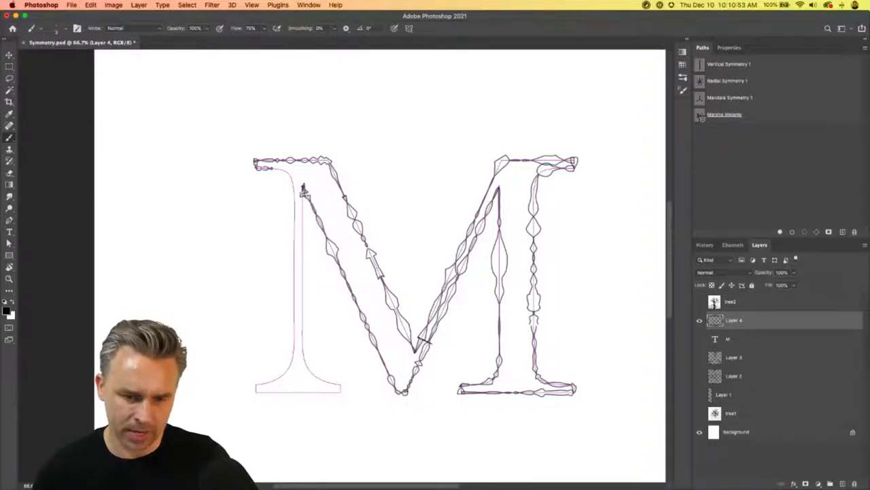
# Paint symmetric strokes down the M's left stem and bottom-left serif.
pyautogui.moveTo(304, 191); pyautogui.dragTo(304, 248)
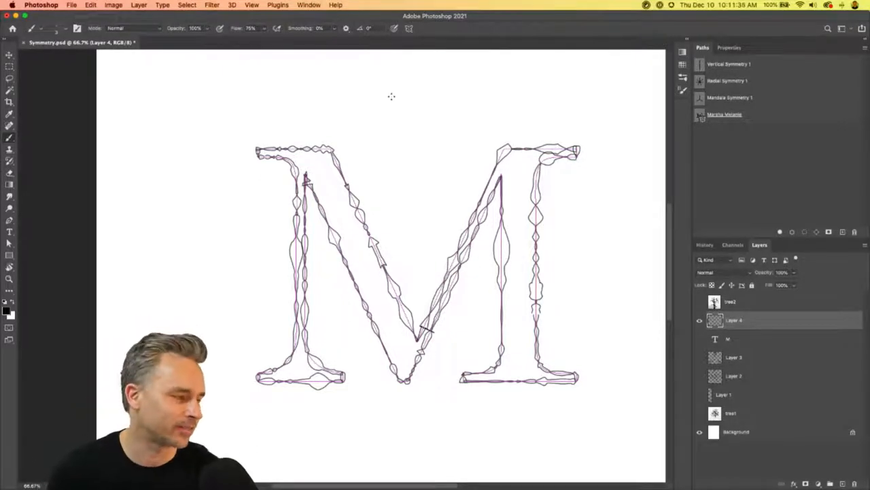
pyautogui.moveTo(578, 130)
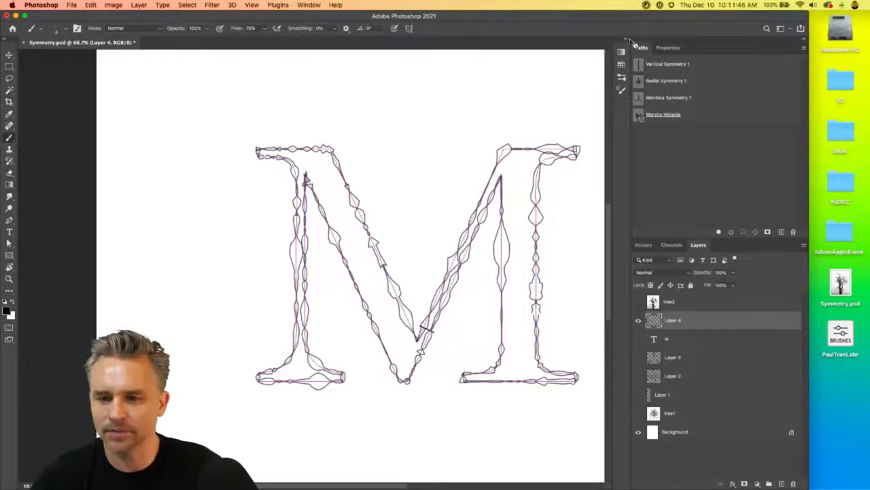
# Delete the duplicate 'PaulTrani 2' brush group and its brushes from the Brushes panel.
pyautogui.click(532, 47)
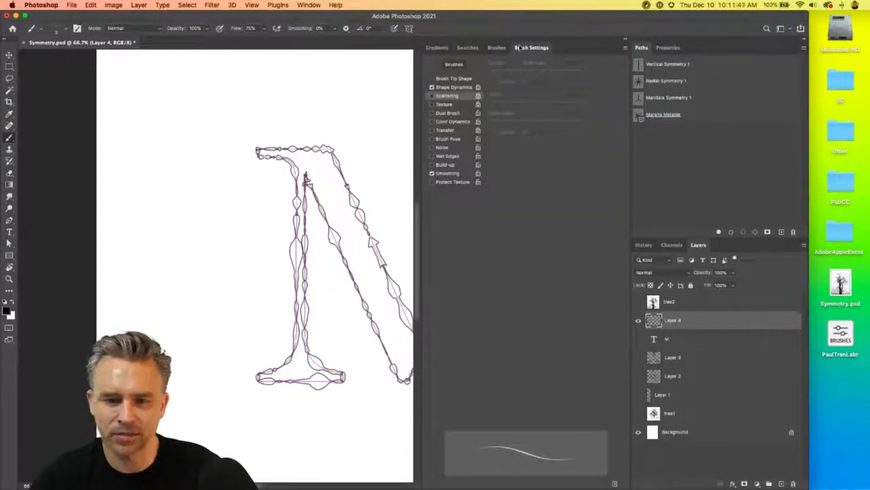
pyautogui.click(496, 48)
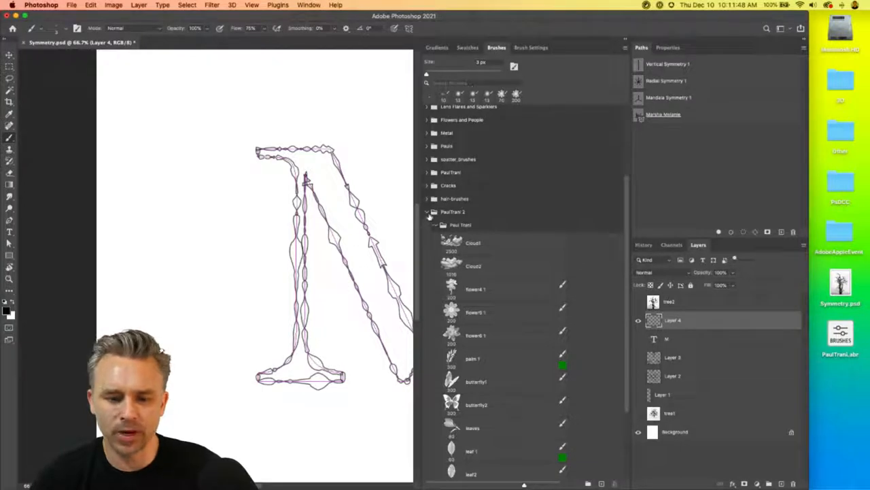
pyautogui.rightClick(453, 321)
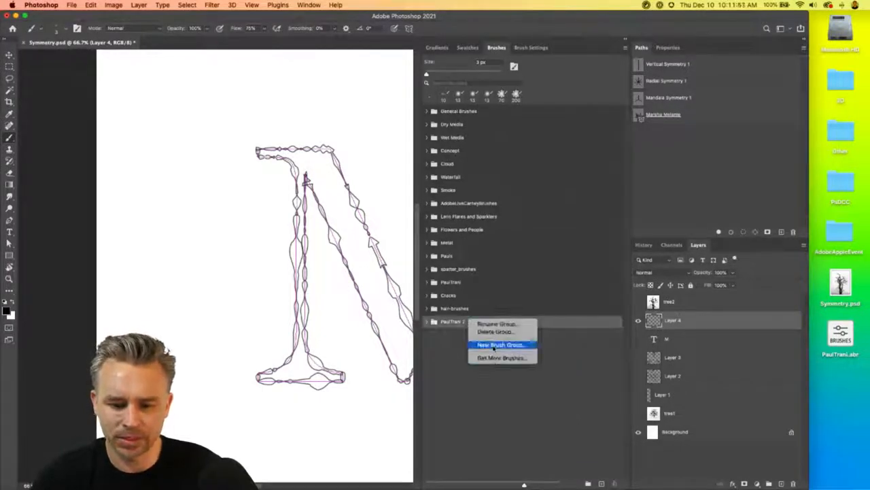
pyautogui.click(496, 331)
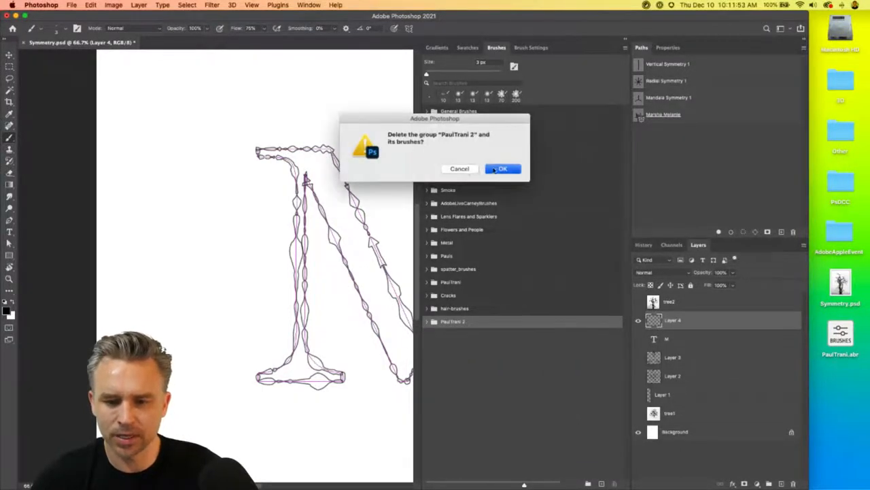
pyautogui.click(503, 169)
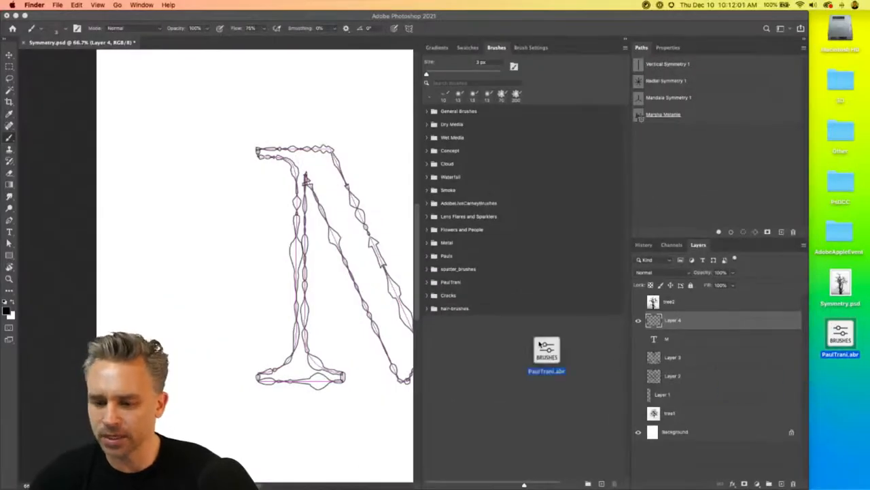
# Import the PaulTrani .abr file from the desktop and expand the new brush group.
pyautogui.moveTo(547, 350); pyautogui.dragTo(481, 306)
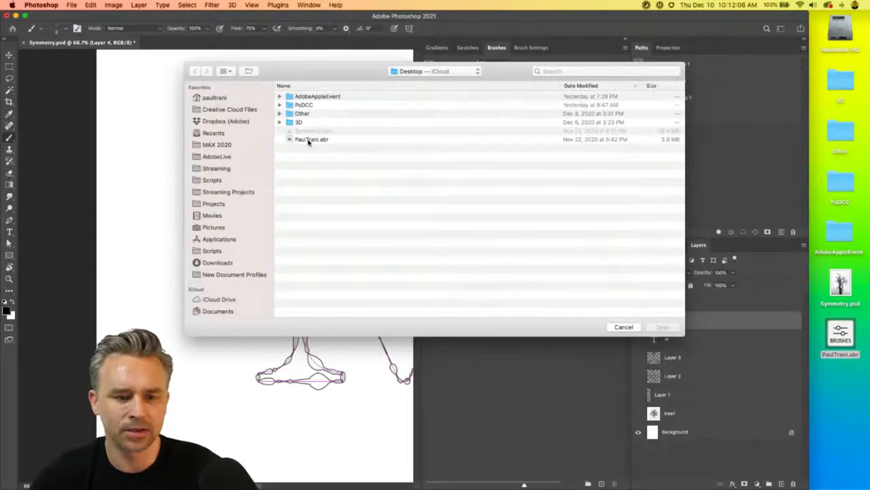
pyautogui.click(661, 326)
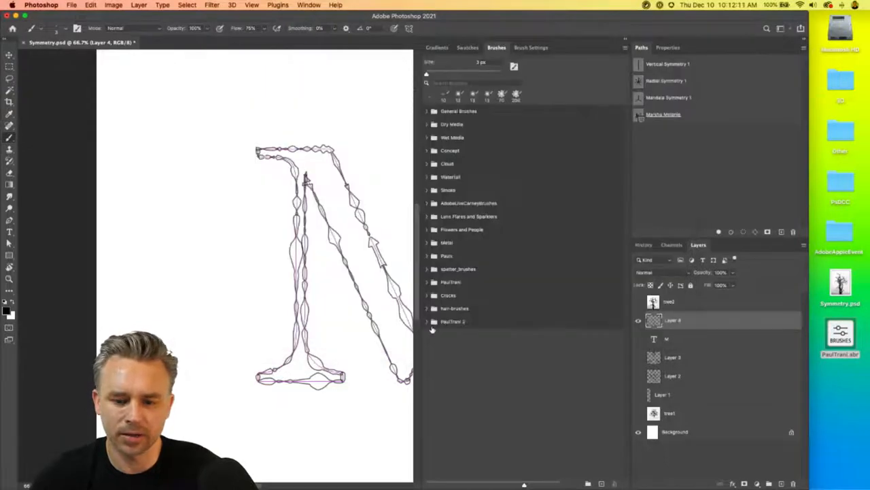
pyautogui.click(434, 320)
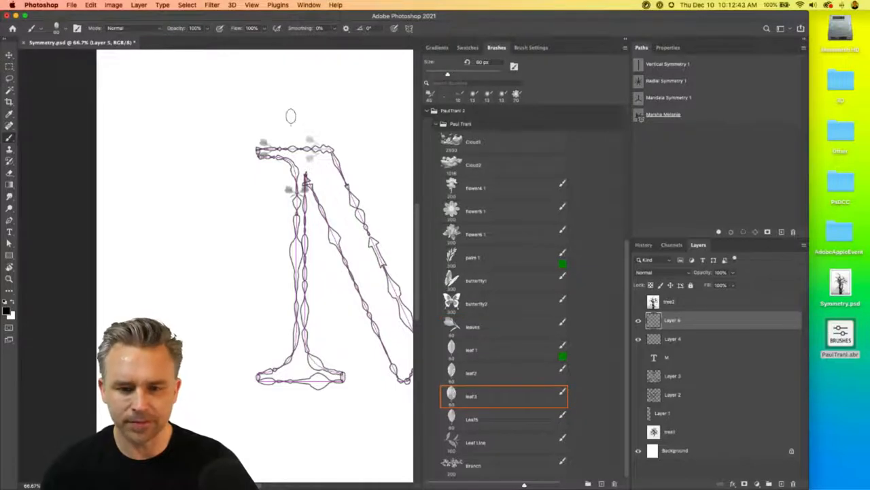
pyautogui.moveTo(174, 86)
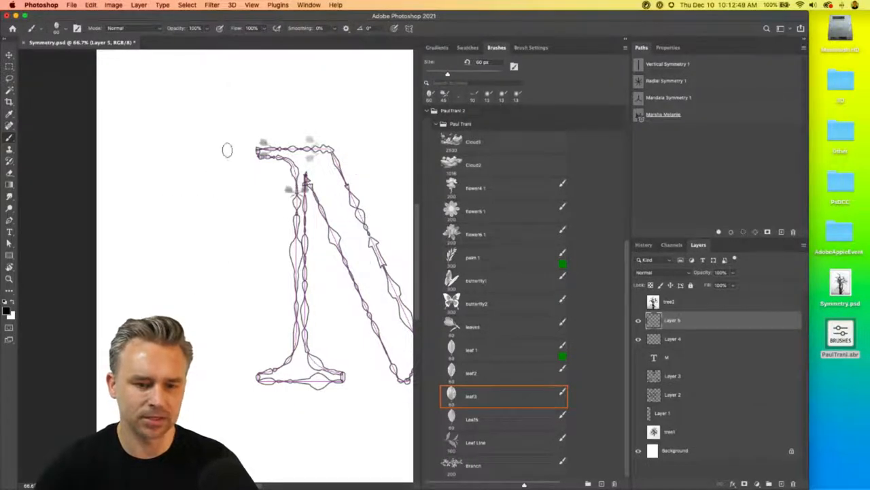
# Open the Brush Tip Shape settings for the 60 px leaf3 brush.
pyautogui.click(531, 47)
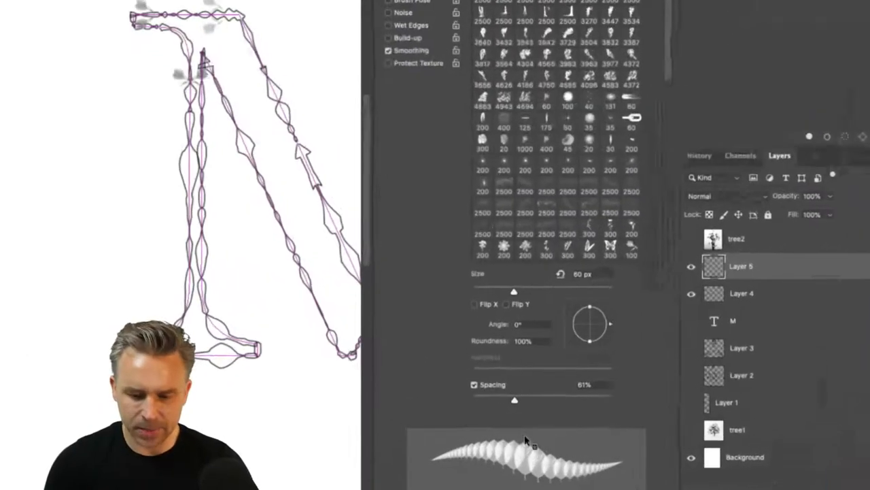
# Widen leaf spacing, set Scattering to 210%, disable Texture, and set Angle Jitter to 100%.
pyautogui.moveTo(514, 399); pyautogui.dragTo(544, 400)
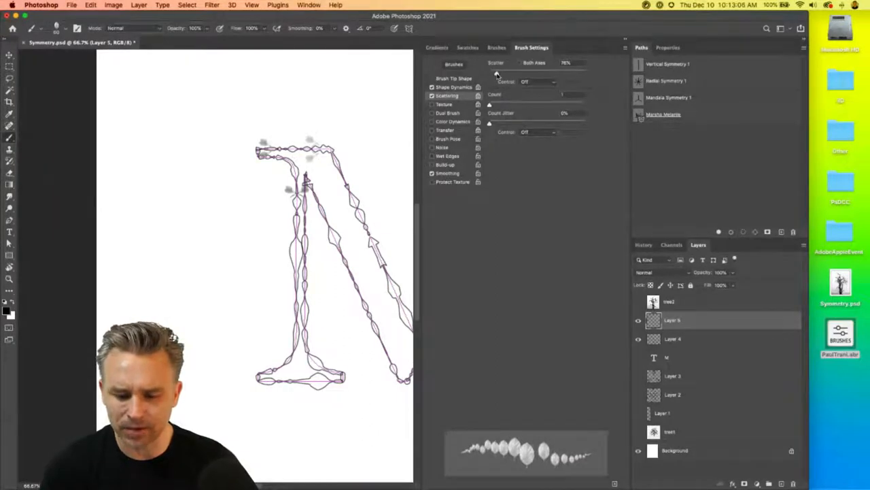
pyautogui.moveTo(558, 70); pyautogui.dragTo(578, 70)
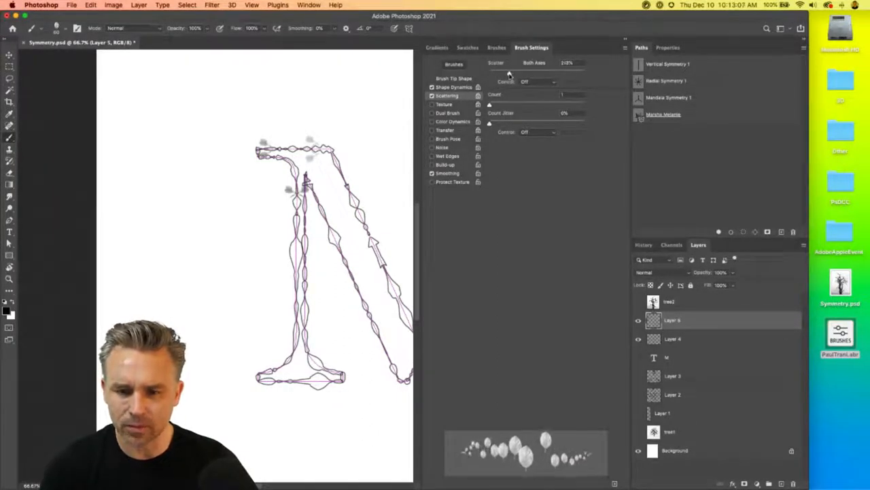
pyautogui.click(444, 104)
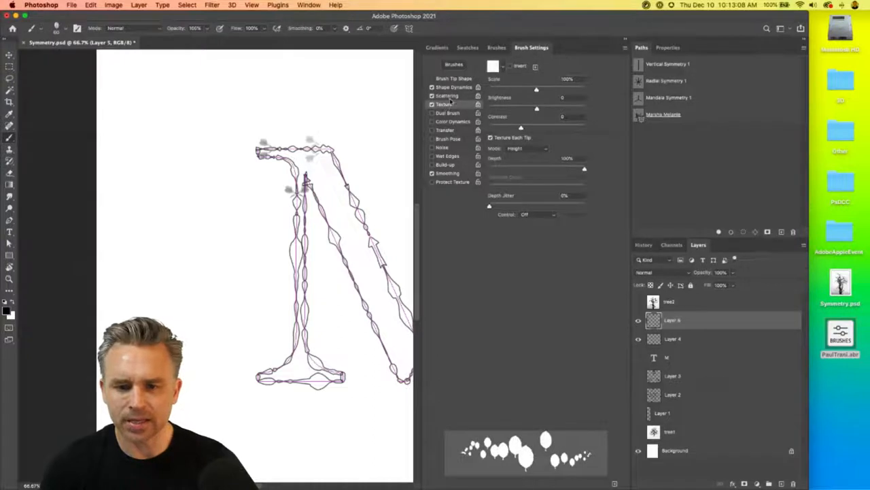
pyautogui.click(448, 95)
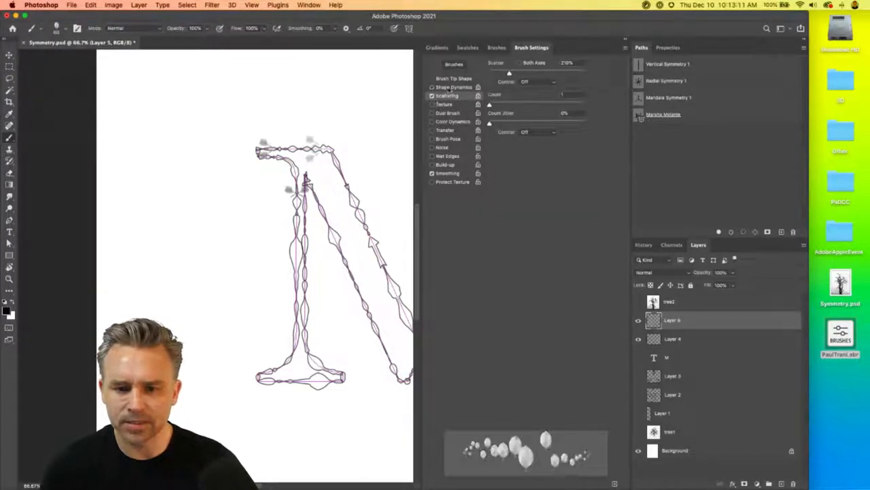
pyautogui.click(454, 87)
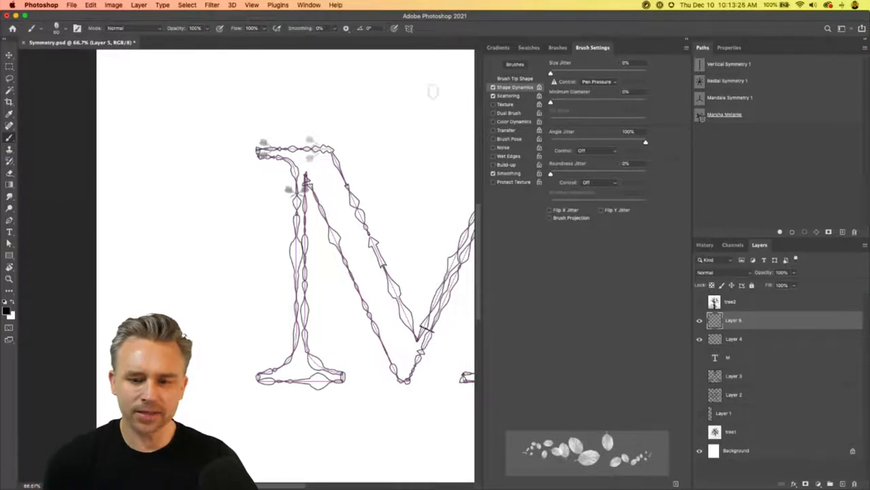
# Pick a dark gold foreground swatch and a dark green background swatch.
pyautogui.click(513, 121)
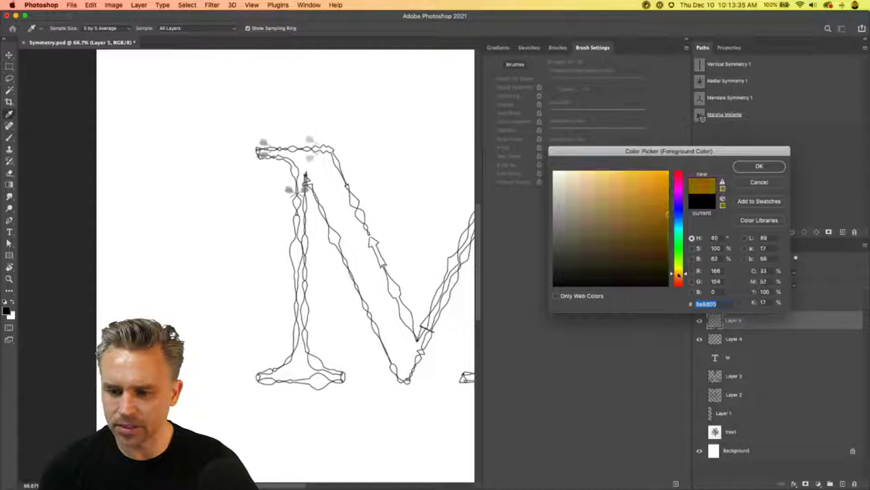
pyautogui.click(760, 166)
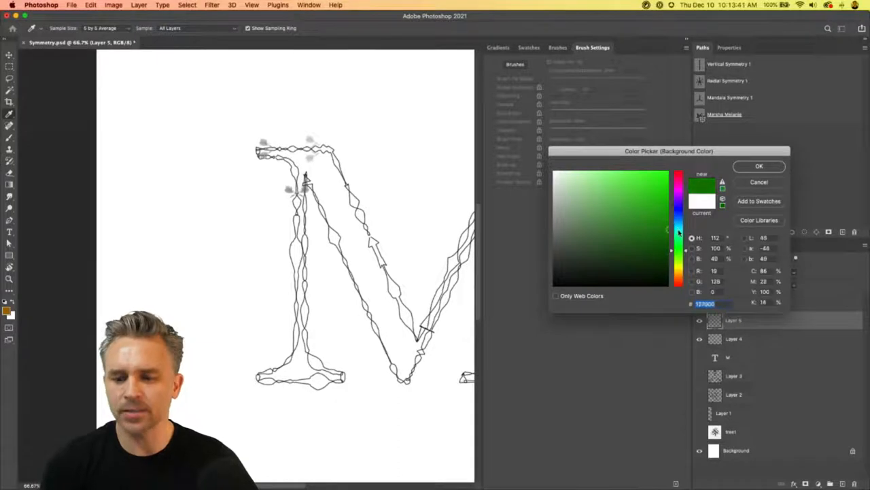
pyautogui.click(669, 235)
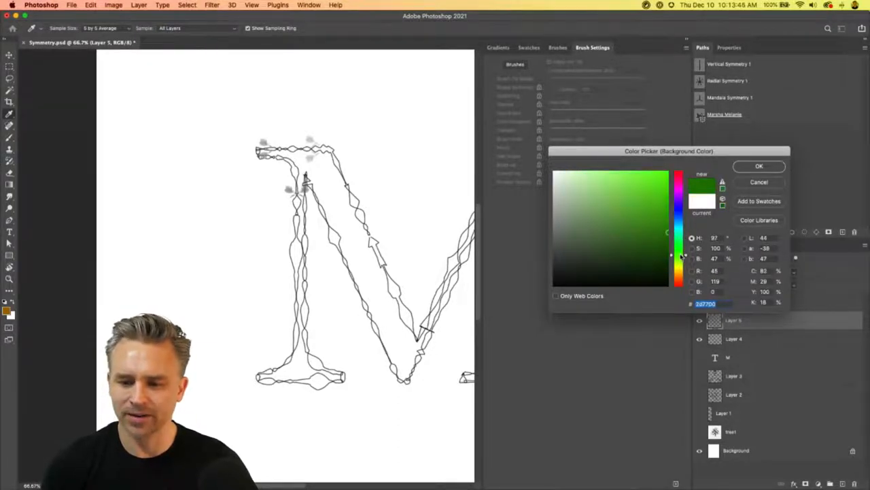
pyautogui.click(760, 166)
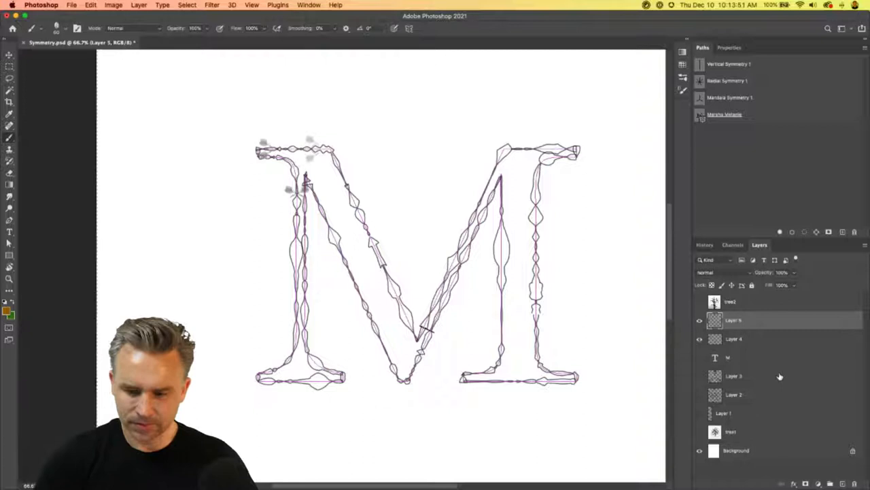
# Hide Layer 4 and paint leaves along the M's top-left serif, diagonals and top.
pyautogui.click(700, 338)
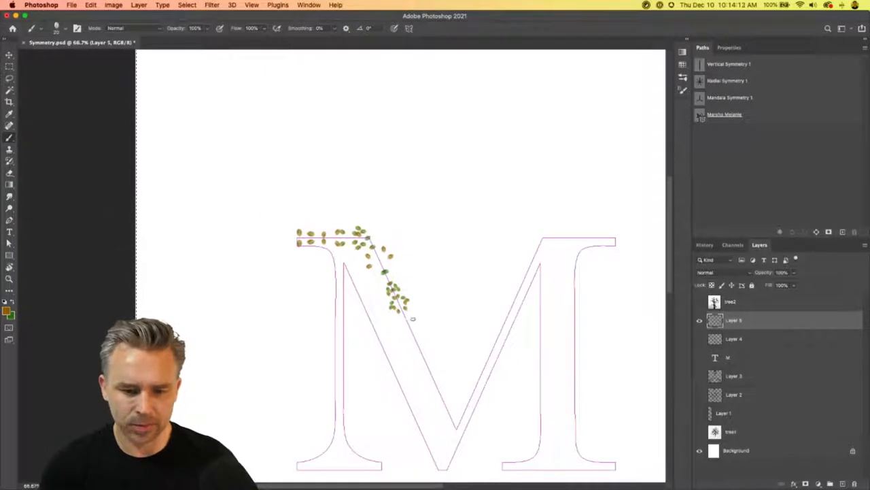
pyautogui.moveTo(408, 320); pyautogui.dragTo(442, 377)
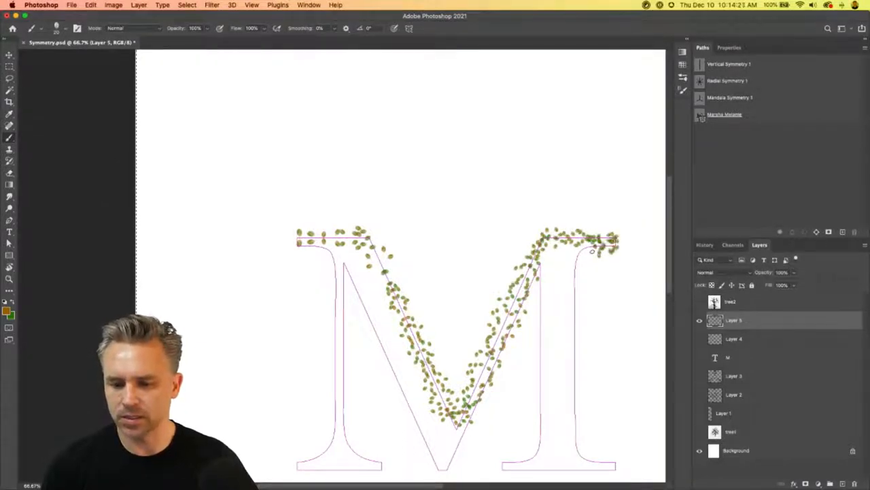
pyautogui.moveTo(592, 252); pyautogui.dragTo(574, 408)
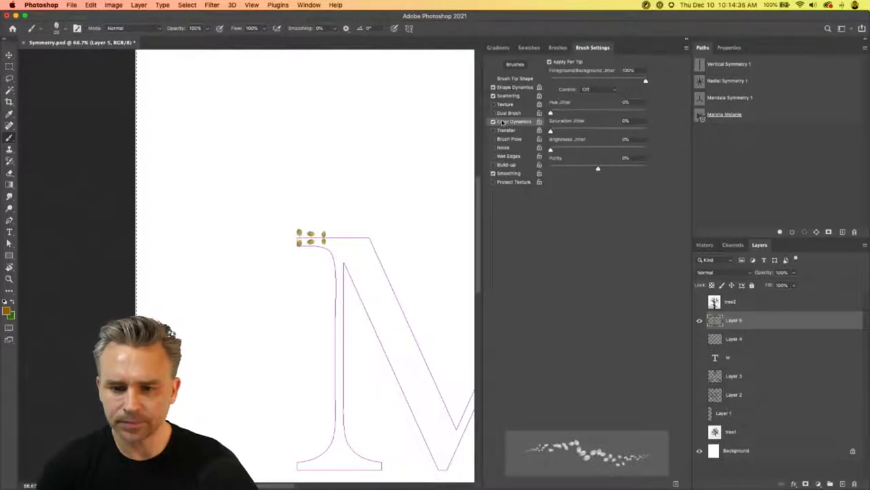
# Enable gold-green colour jitter, paint leaves over the whole M, and hide the outline.
pyautogui.click(515, 87)
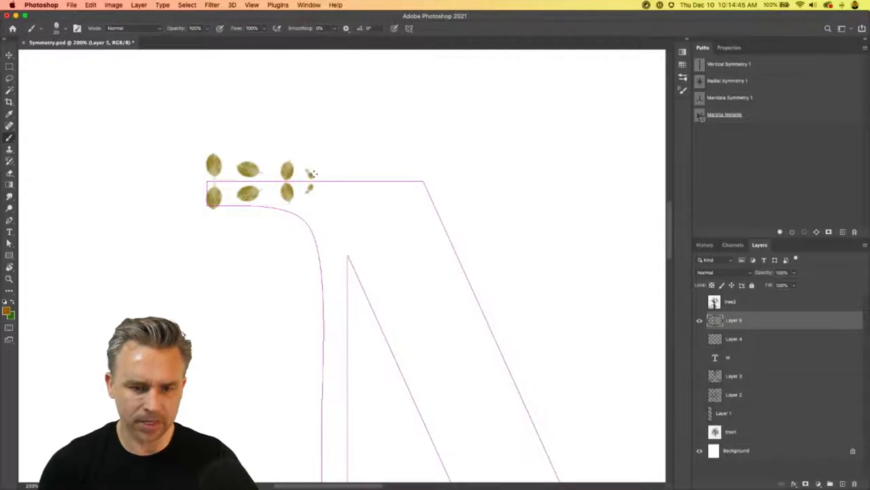
pyautogui.moveTo(306, 170); pyautogui.dragTo(517, 374)
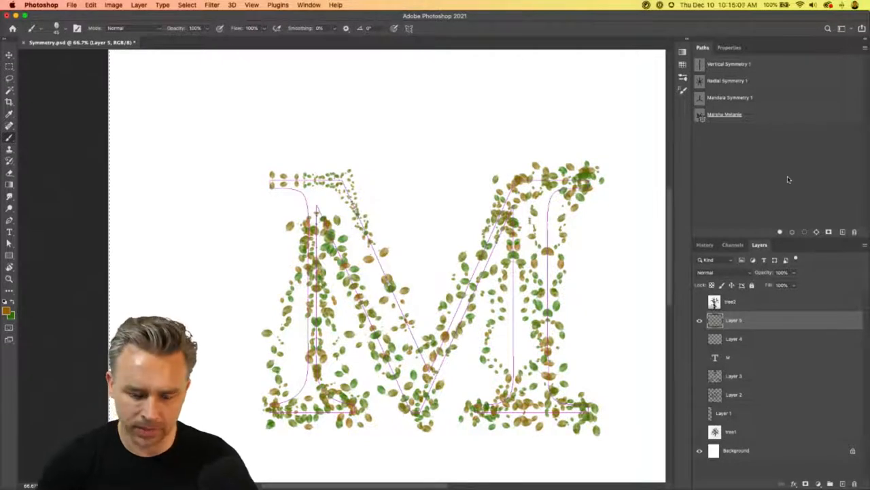
pyautogui.click(734, 339)
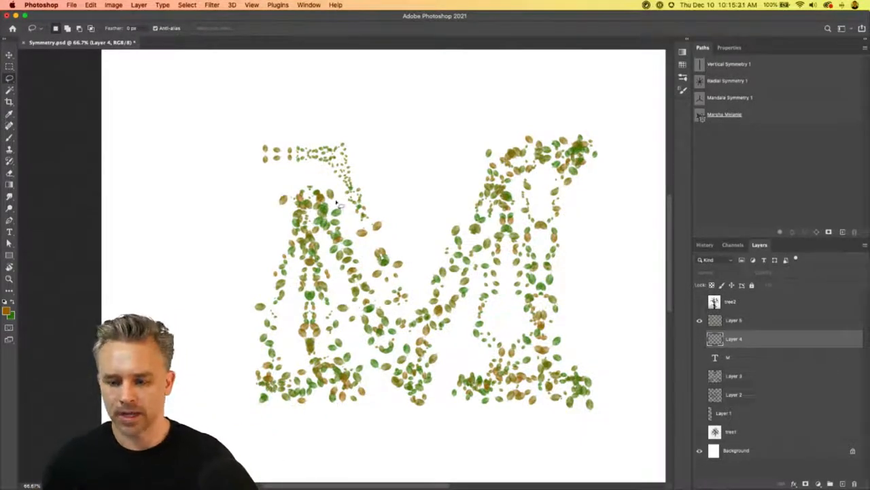
# On Layer 5, lasso and delete the top-left serif leaves, then show the path again.
pyautogui.click(735, 319)
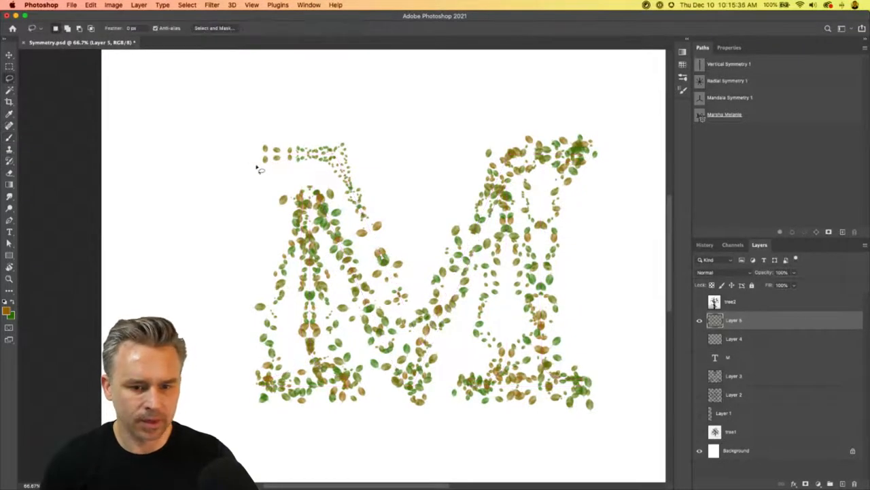
pyautogui.moveTo(257, 167); pyautogui.dragTo(371, 223)
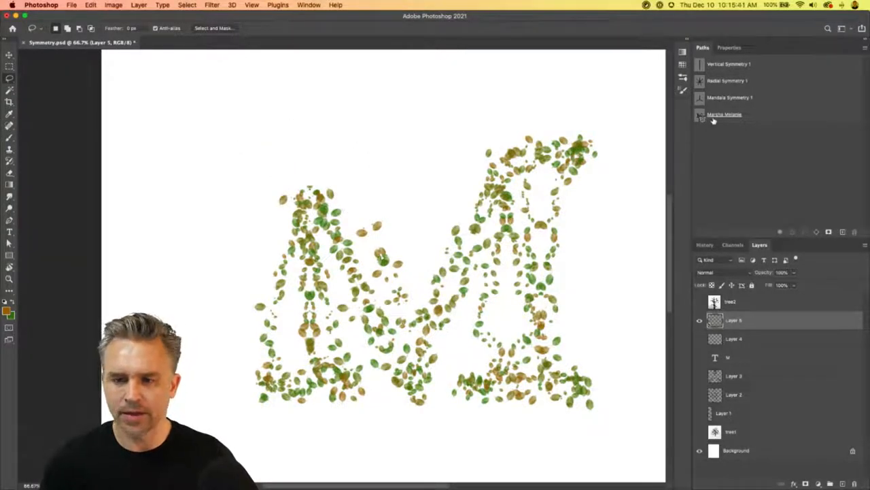
pyautogui.click(725, 113)
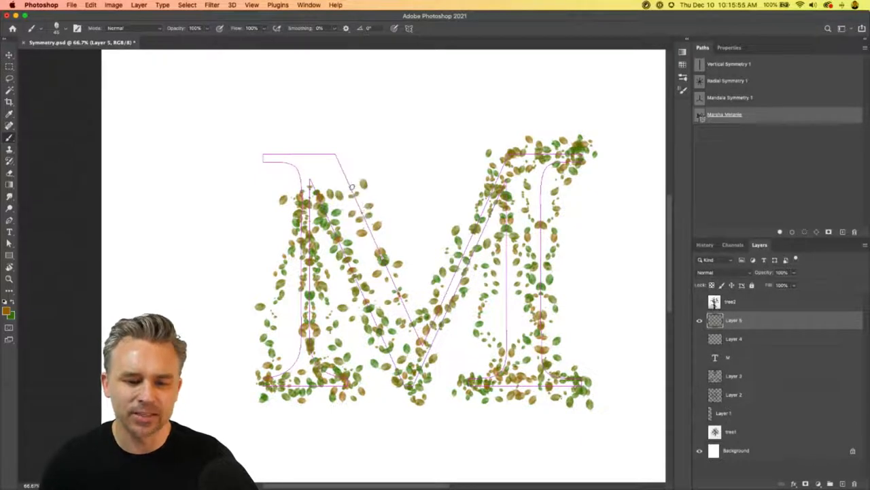
# Hide Layer 5, add empty Layer 6, and pick the vertical symmetry path.
pyautogui.click(333, 159)
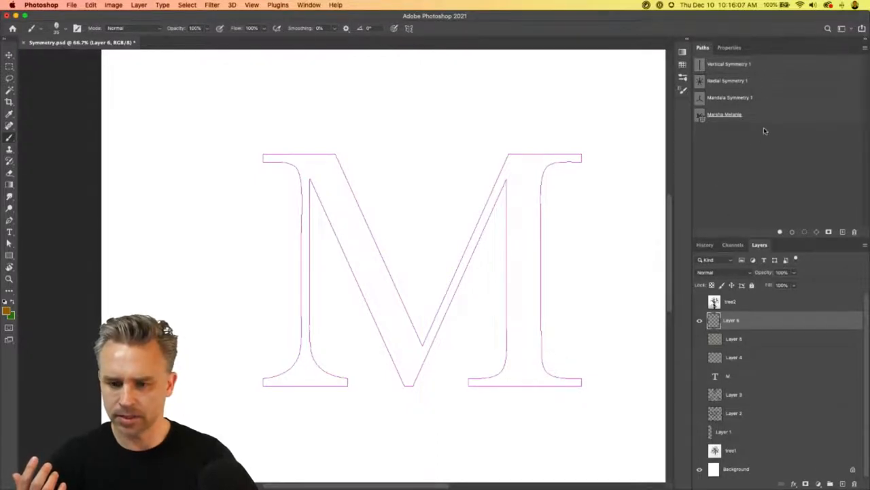
pyautogui.click(729, 63)
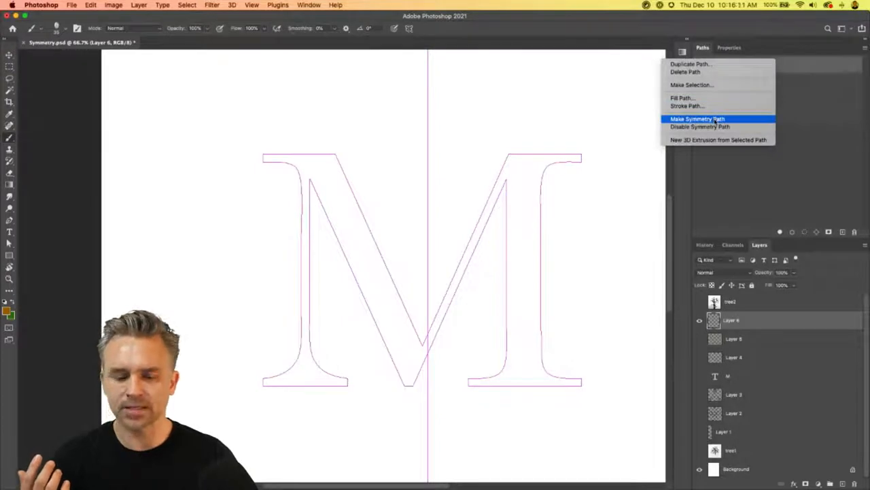
# Activate Vertical Symmetry 1, adjust Brush Settings, and choose a nature brush preset.
pyautogui.click(698, 118)
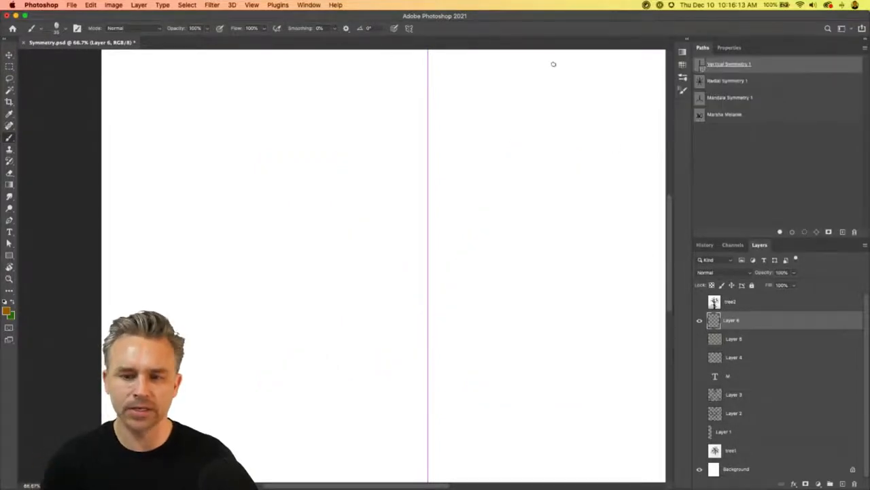
pyautogui.click(592, 47)
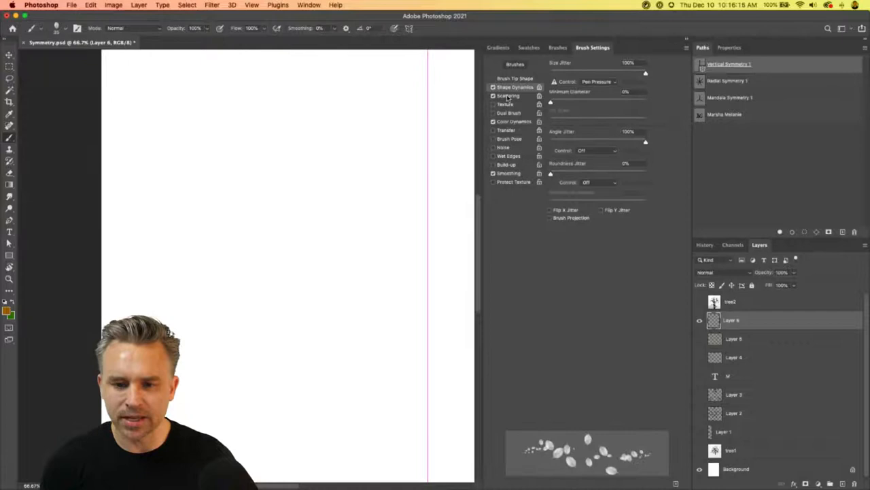
pyautogui.click(557, 47)
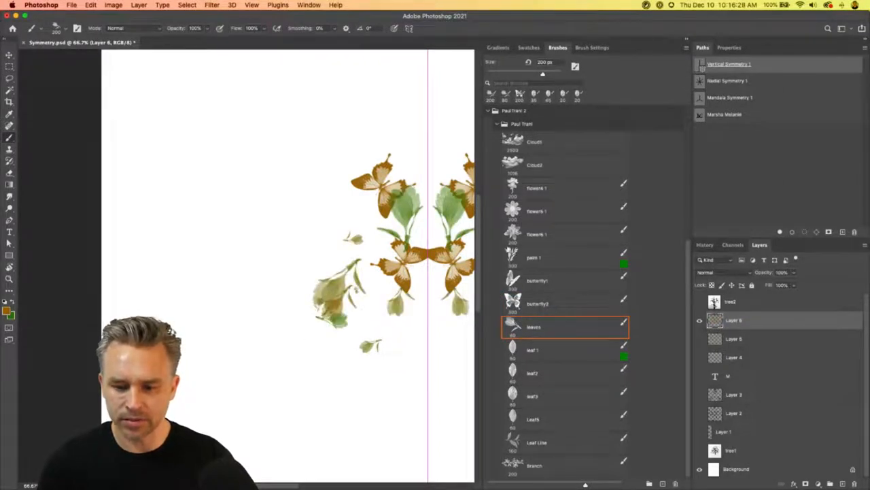
pyautogui.click(538, 465)
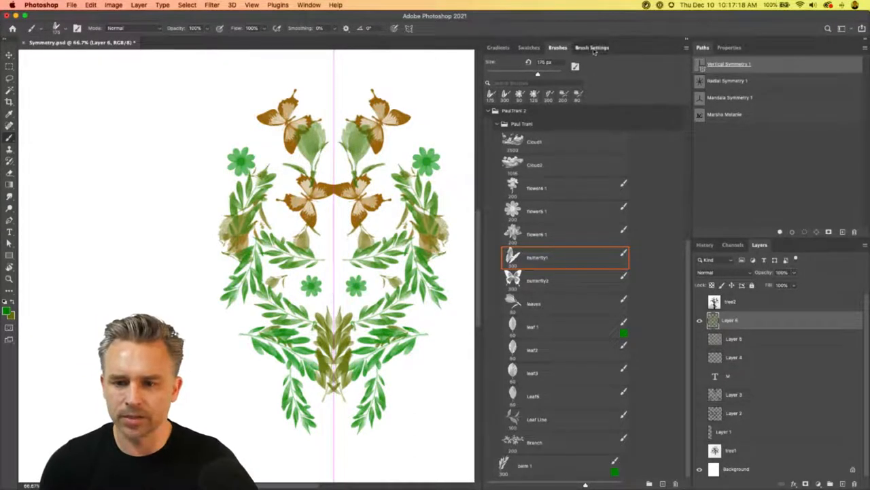
# Enable Color Dynamics in Brush Settings for the butterfly brush.
pyautogui.click(592, 47)
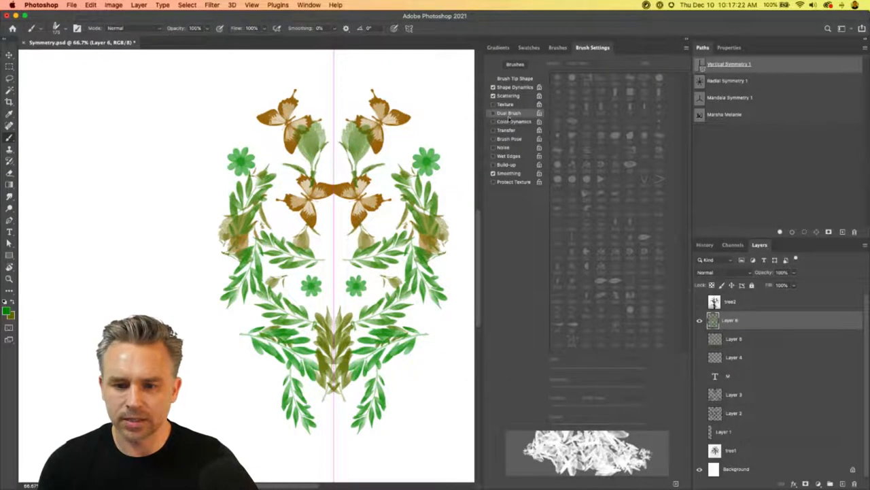
pyautogui.click(513, 121)
pyautogui.write('Shawns inkblot')
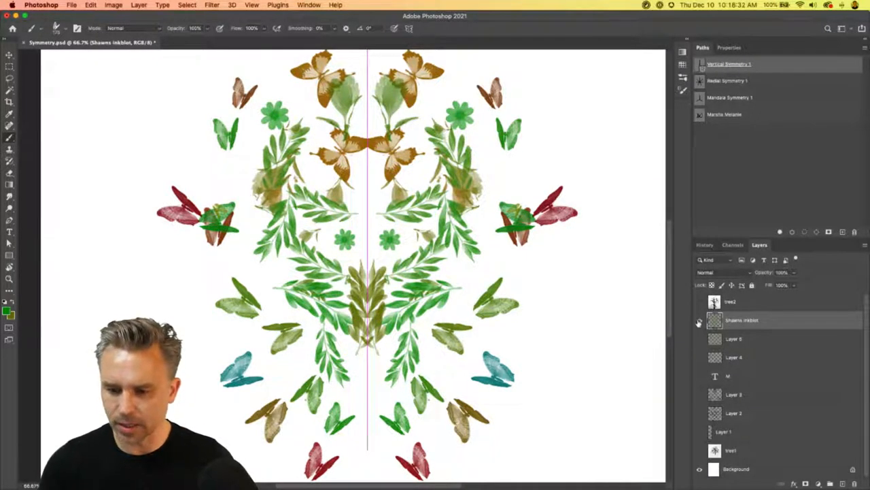
# Hide the inkblot layer and disable the symmetry path from the Paths menu.
pyautogui.click(699, 319)
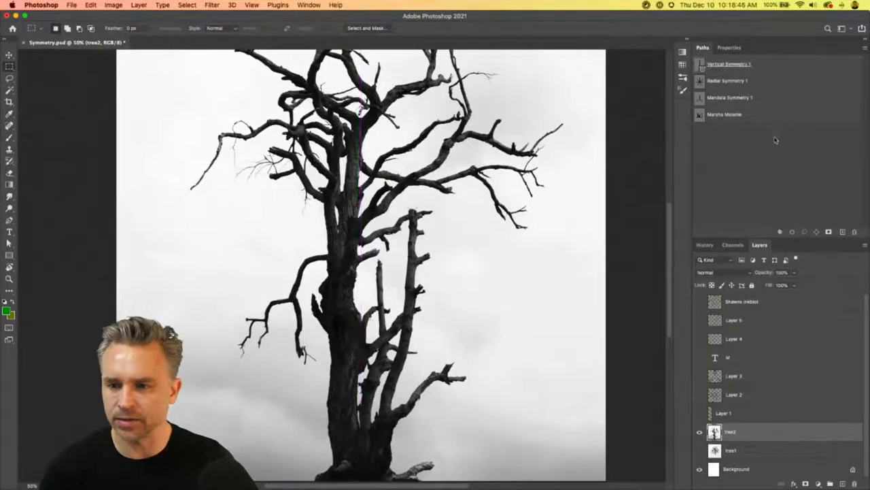
pyautogui.click(729, 64)
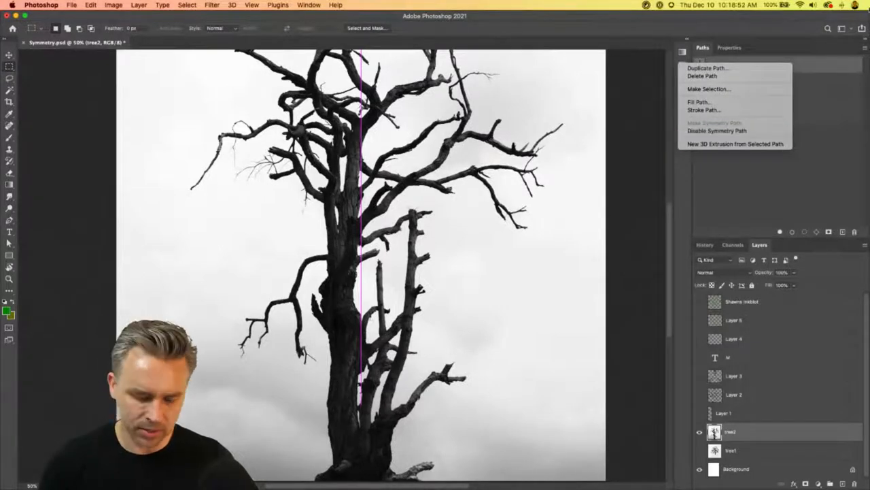
pyautogui.click(717, 131)
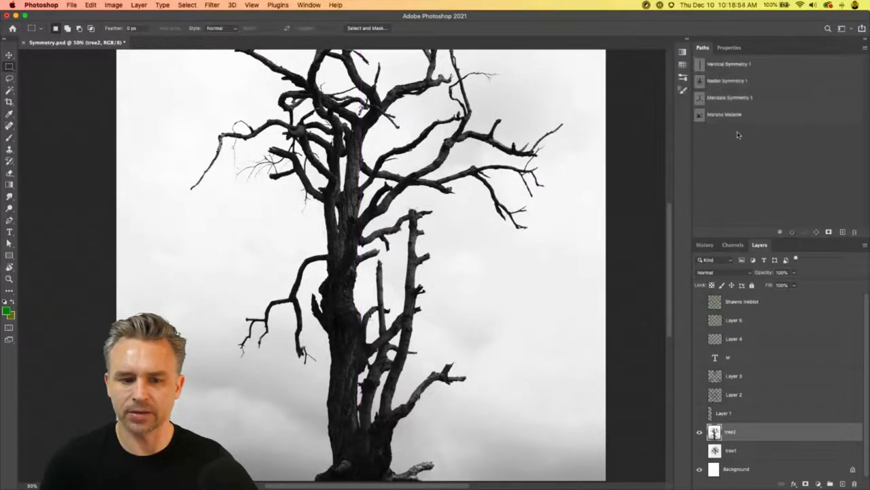
pyautogui.moveTo(717, 143)
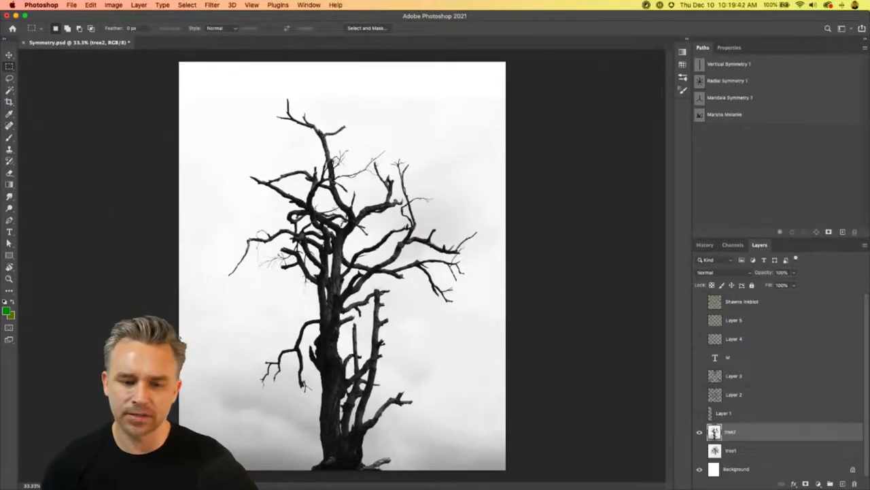
# Collapse the Paths panel.
pyautogui.click(10, 89)
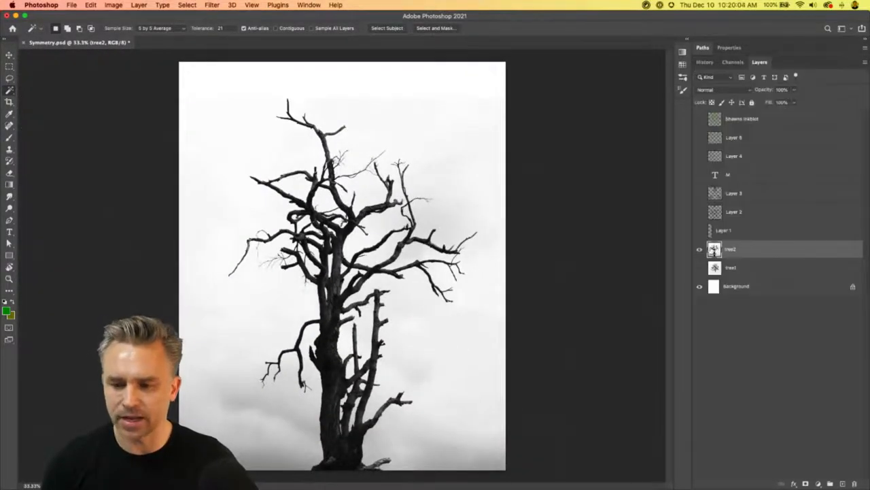
# Magic-wand the pale sky, check the Red channel, and add a layer mask to tree2.
pyautogui.click(733, 62)
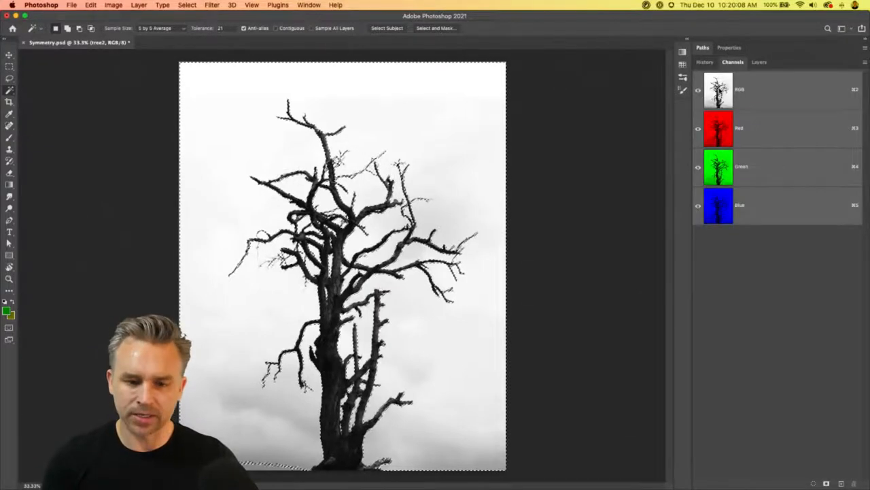
pyautogui.moveTo(718, 89)
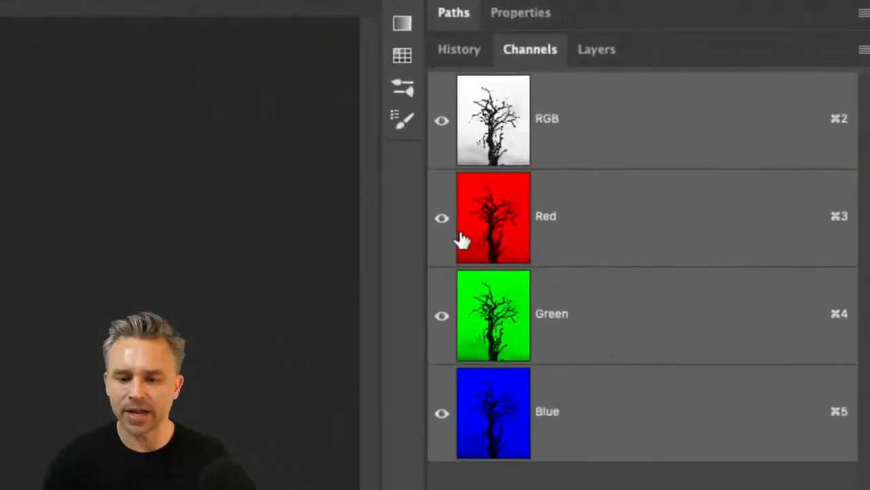
pyautogui.click(493, 216)
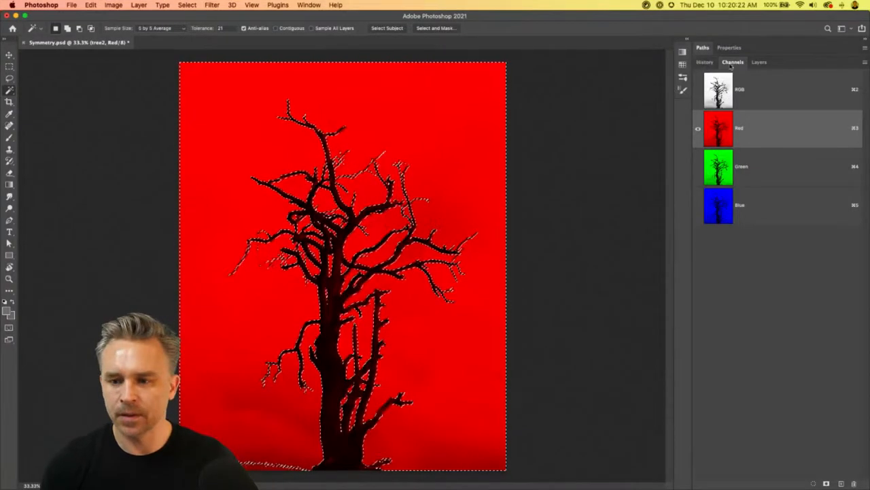
pyautogui.click(759, 62)
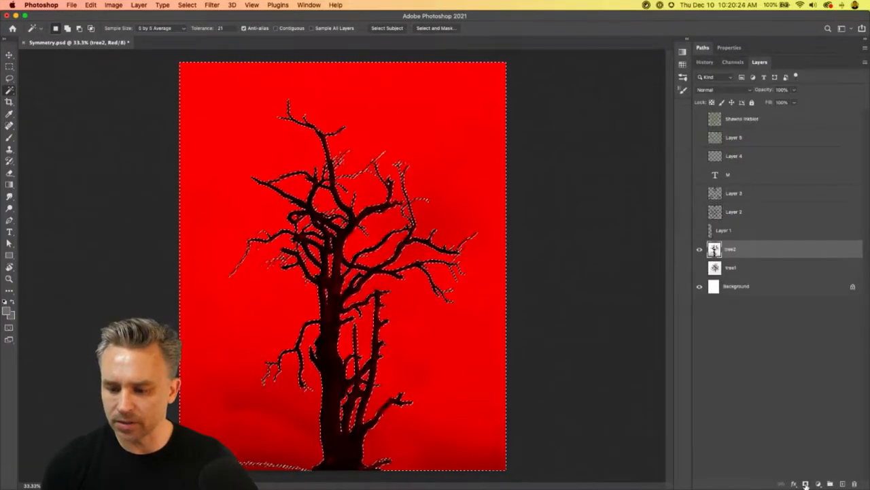
pyautogui.click(806, 483)
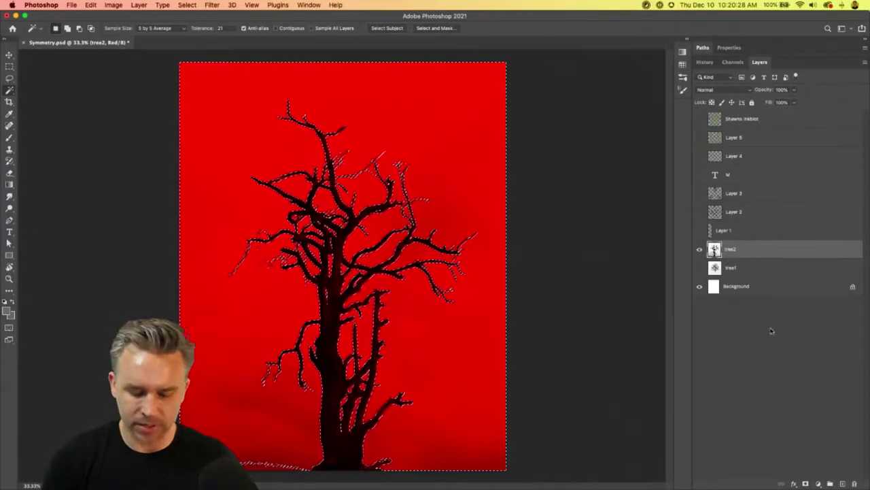
pyautogui.click(805, 483)
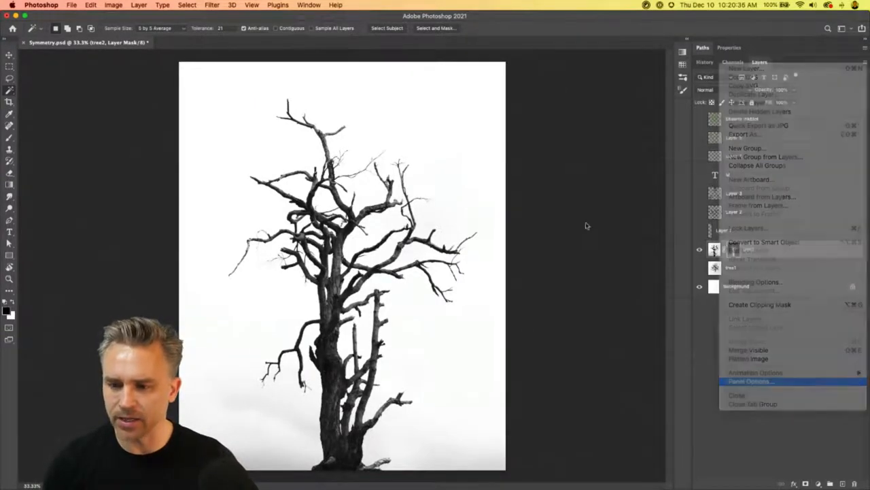
# Set the Layers panel thumbnails to the largest size via Panel Options.
pyautogui.click(750, 381)
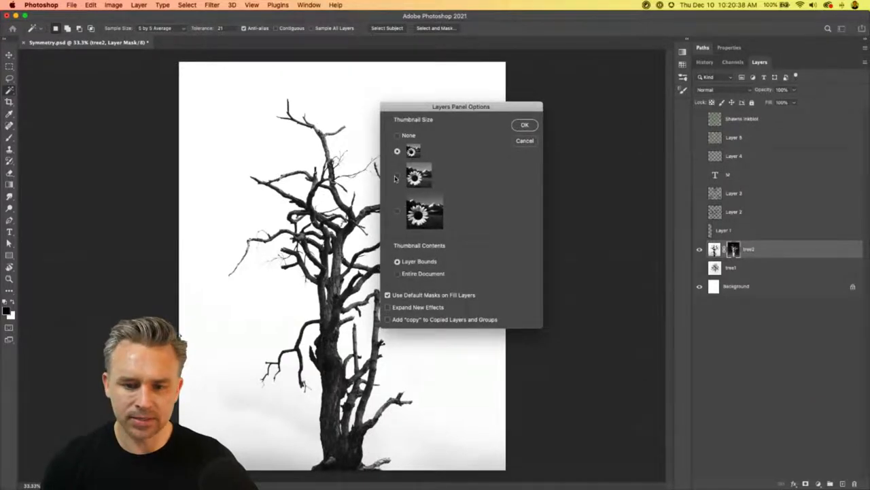
pyautogui.click(397, 211)
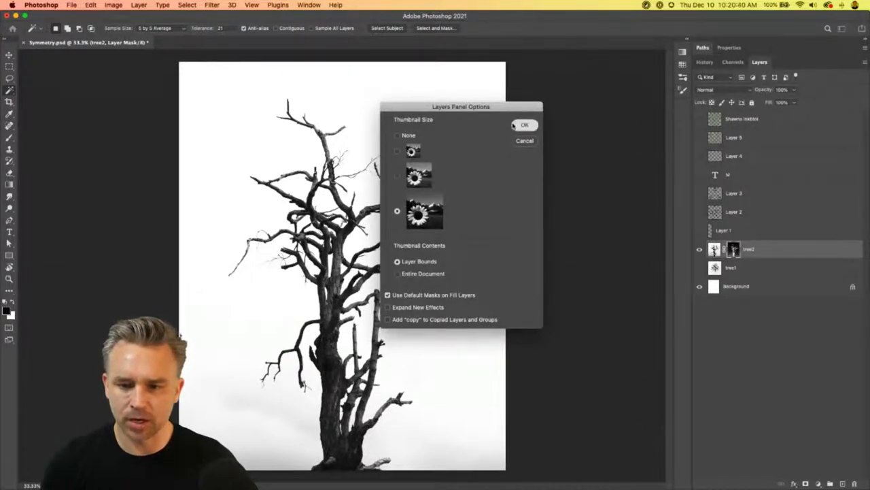
pyautogui.click(524, 124)
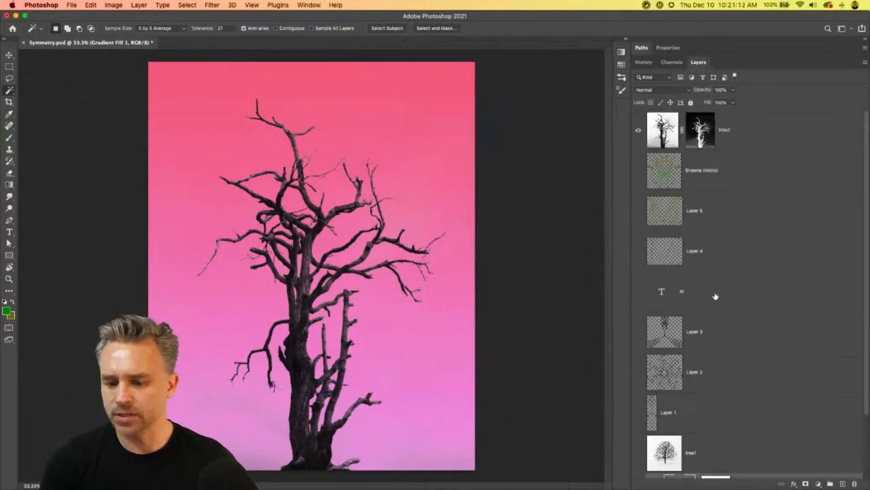
# Apply Levels to the tree2 mask with black point 70 and white point 235.
pyautogui.click(700, 129)
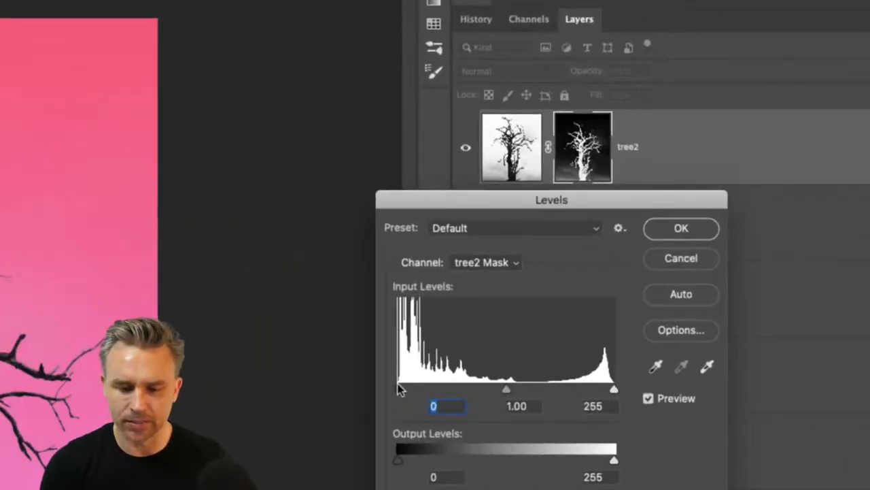
pyautogui.moveTo(398, 388); pyautogui.dragTo(415, 388)
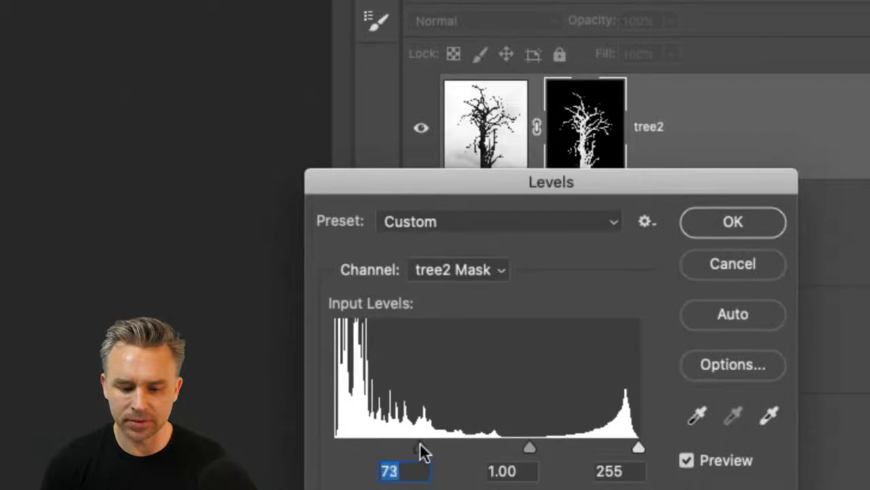
pyautogui.moveTo(422, 448); pyautogui.dragTo(415, 447)
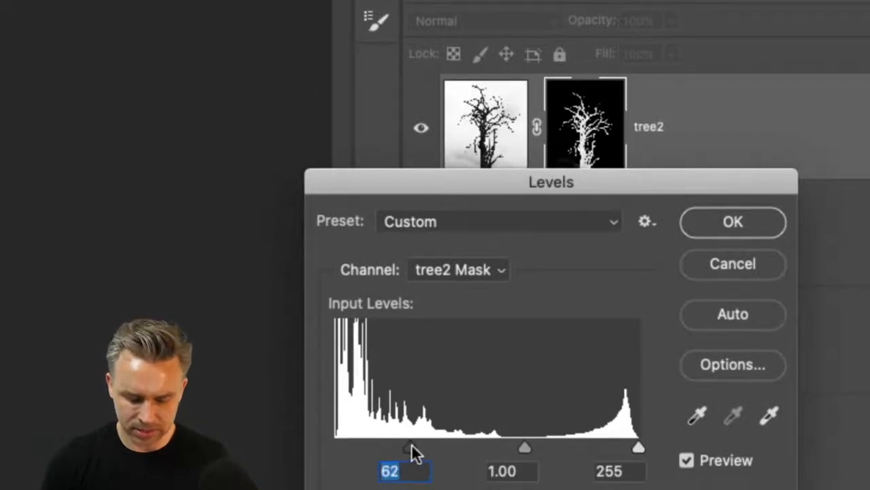
pyautogui.moveTo(409, 447); pyautogui.dragTo(420, 447)
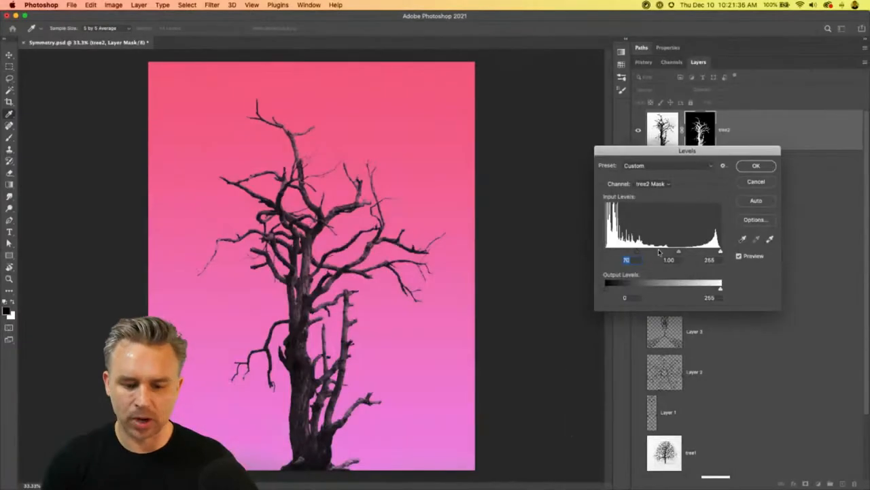
pyautogui.moveTo(720, 251); pyautogui.dragTo(707, 251)
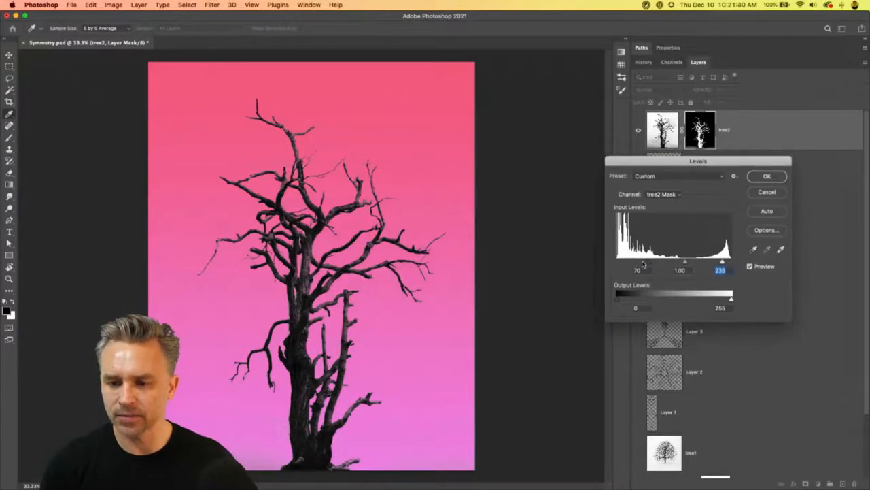
pyautogui.click(767, 176)
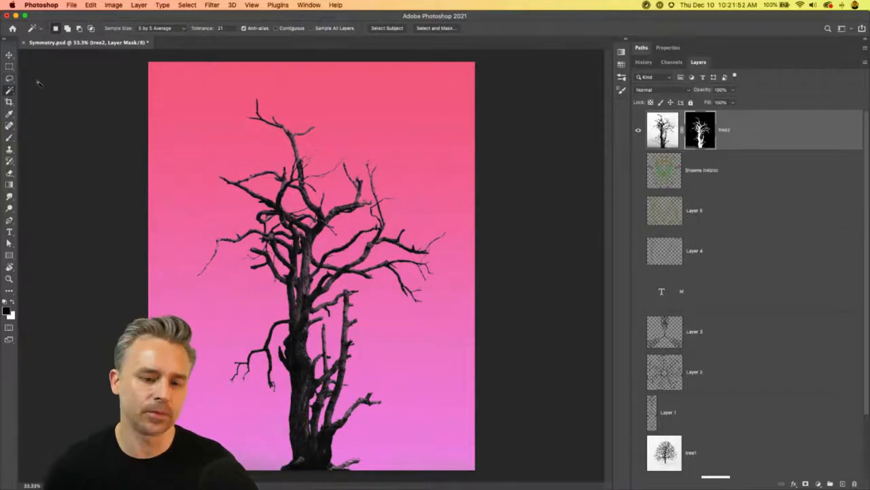
# Lasso a lower-left side branch of the tree and bring up the Edit menu.
pyautogui.scroll(-3)
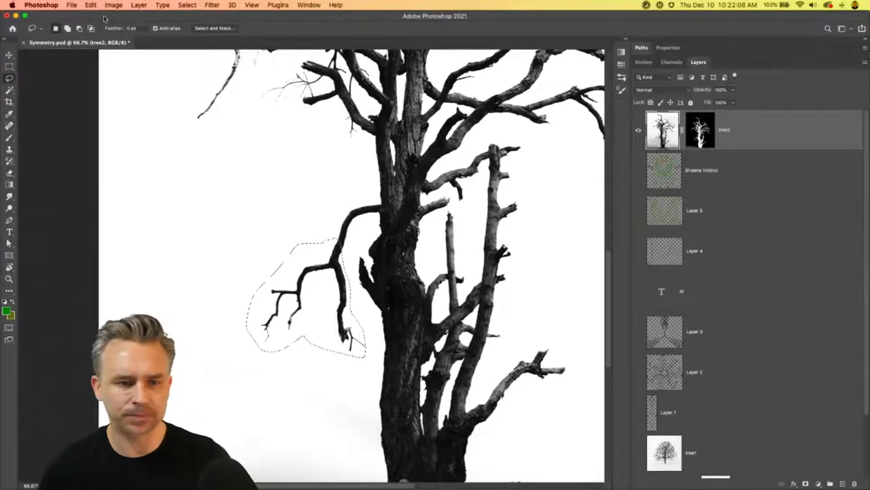
pyautogui.click(90, 5)
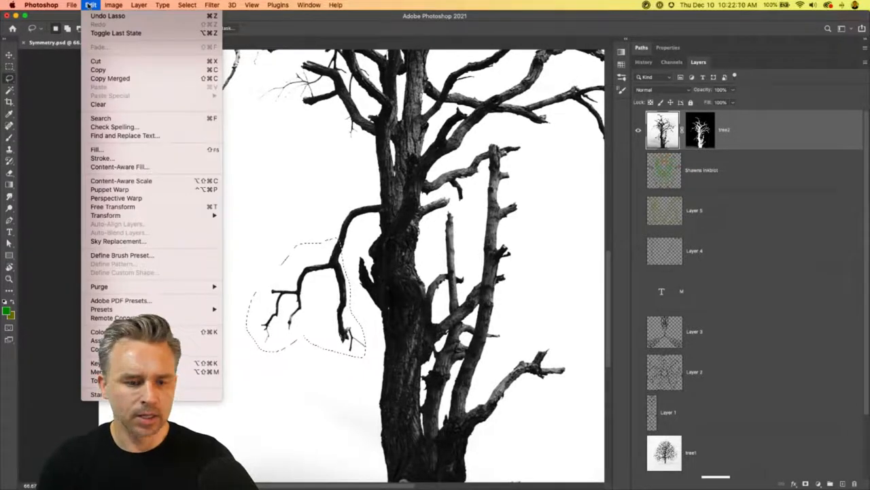
pyautogui.moveTo(121, 255)
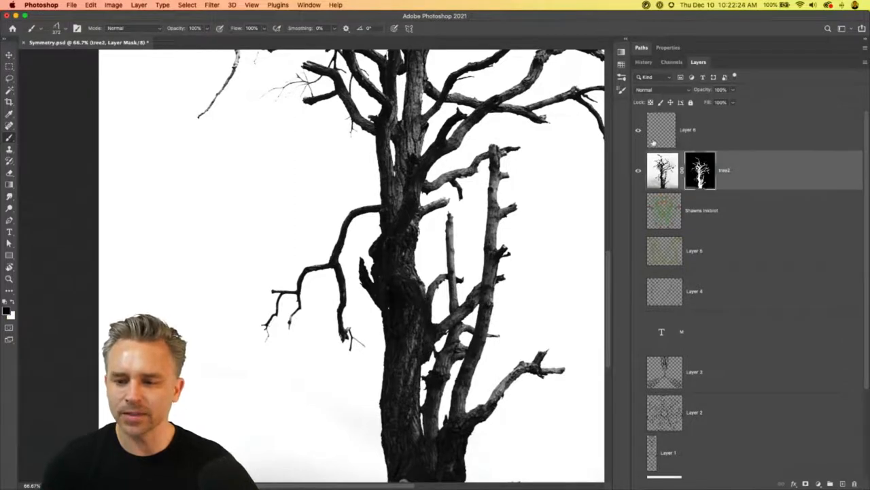
# Hide the empty Layer 6 and bring up the tree2 layer's conversion options.
pyautogui.click(638, 130)
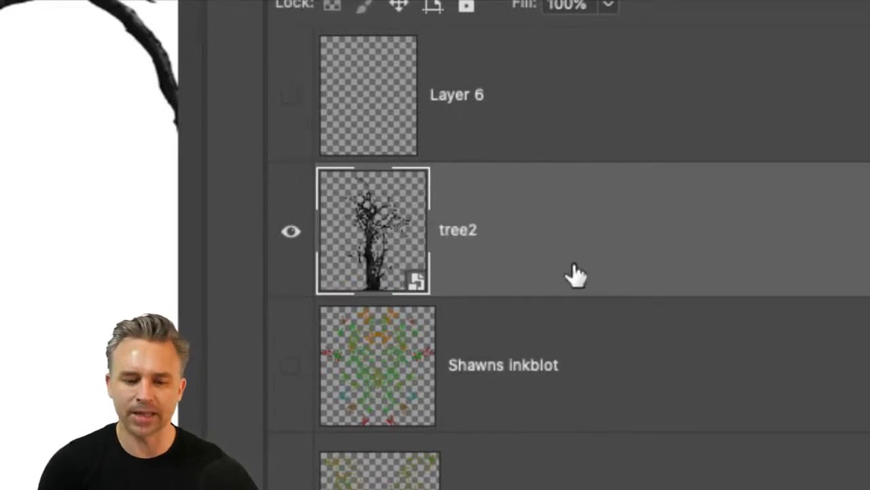
pyautogui.scroll(-3)
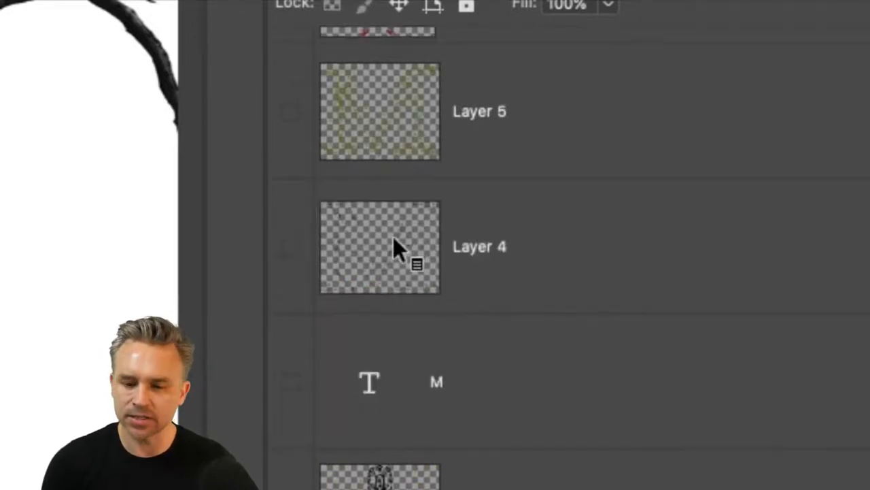
pyautogui.rightClick(374, 247)
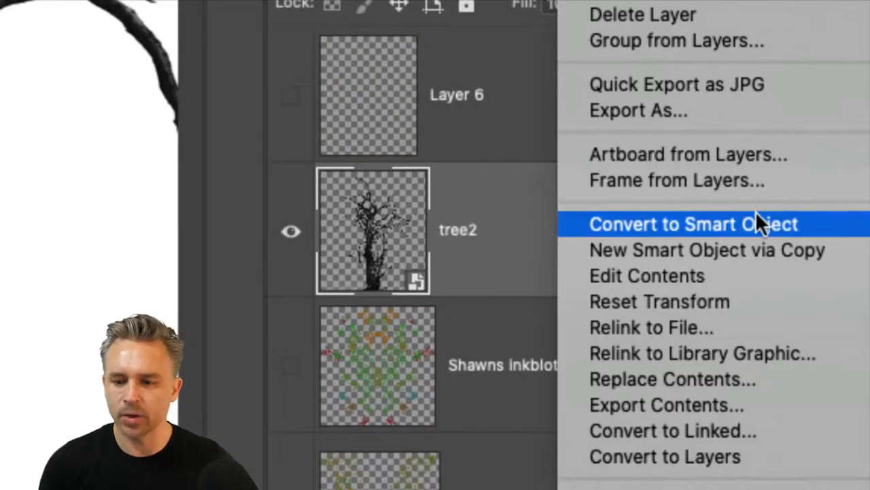
pyautogui.moveTo(820, 231)
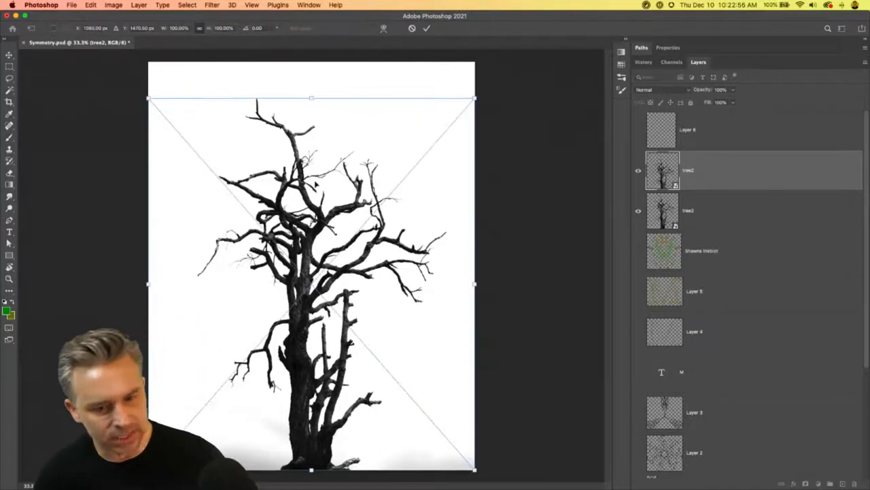
# Flip the tree2 copy horizontally and commit, forming one mirrored tree.
pyautogui.rightClick(316, 183)
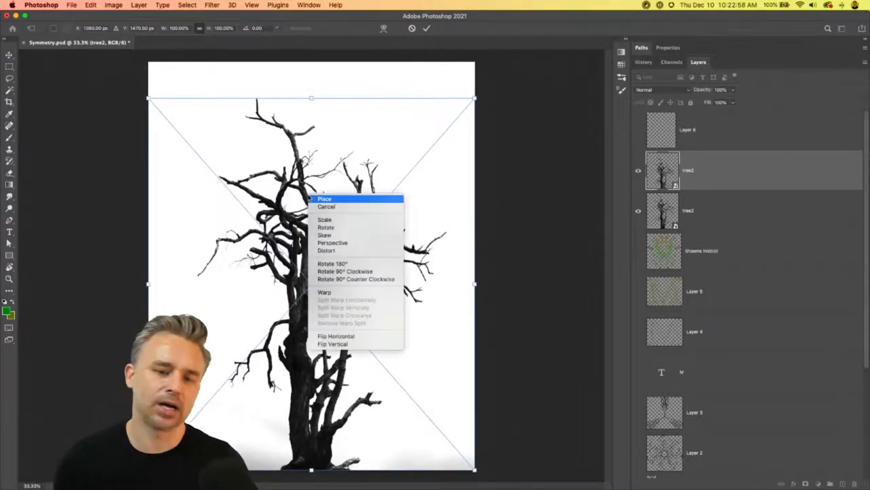
pyautogui.moveTo(325, 219)
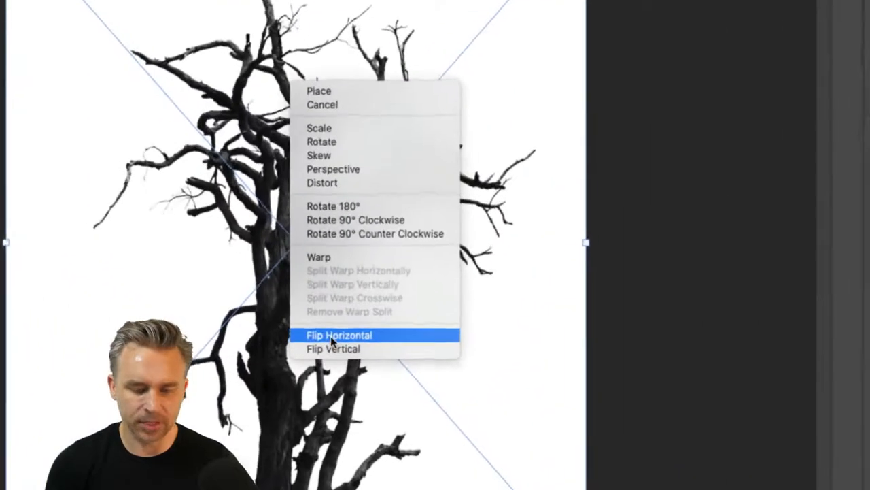
pyautogui.moveTo(333, 349)
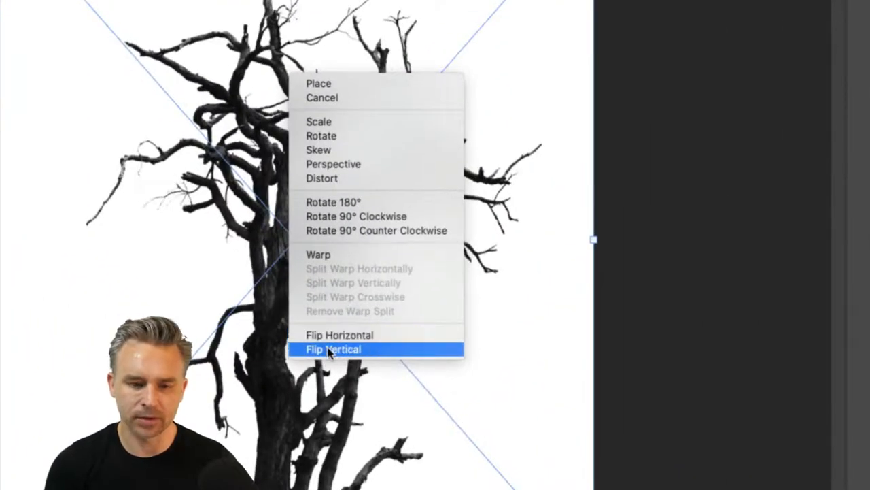
pyautogui.click(333, 348)
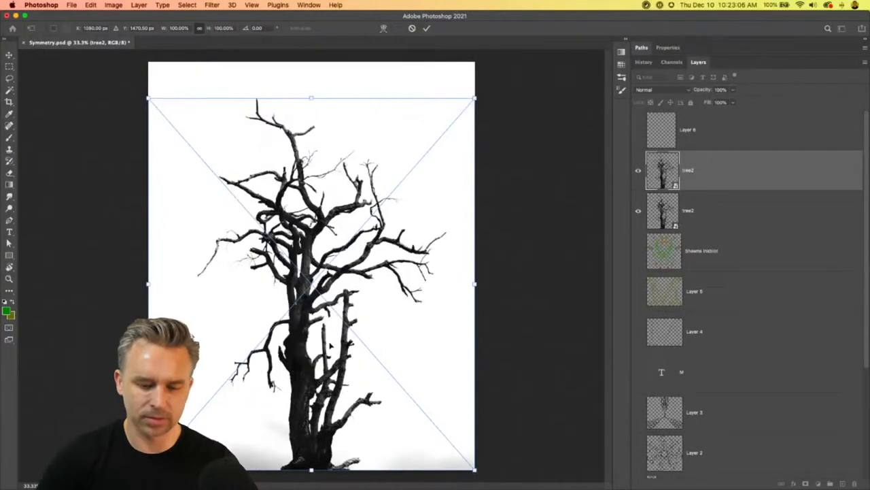
pyautogui.rightClick(327, 340)
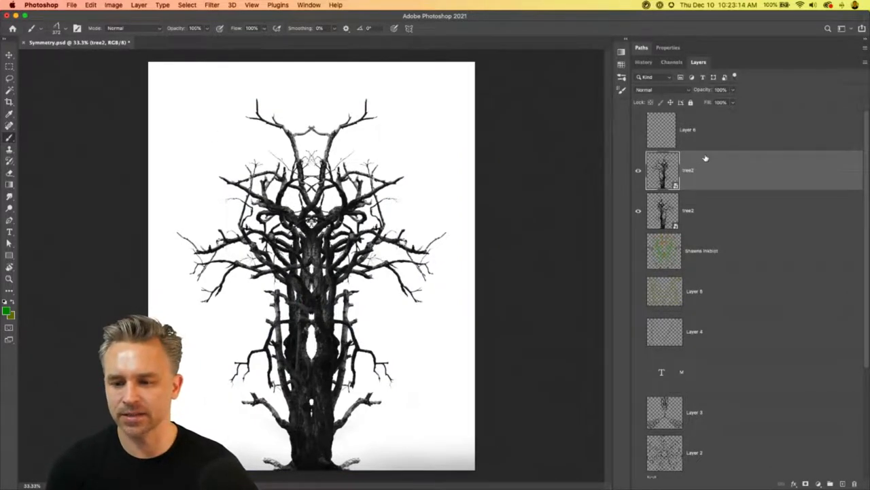
pyautogui.click(687, 129)
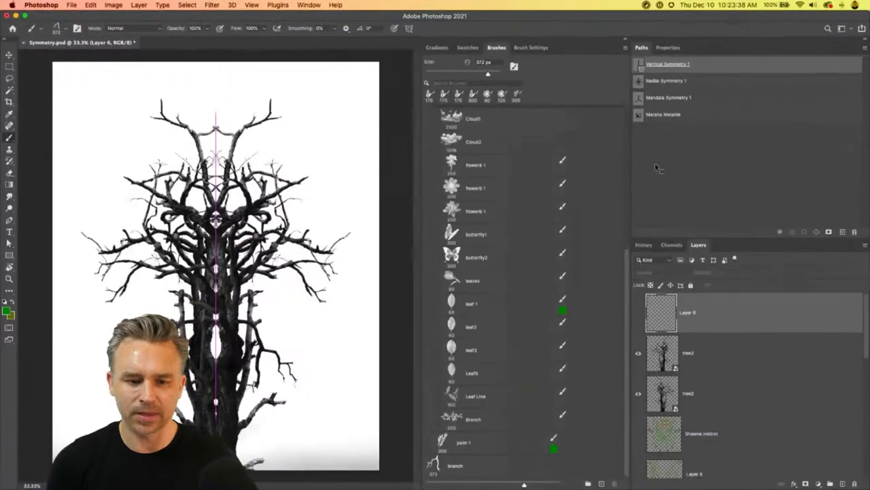
# Select Layer 6 for painting the branch brush with vertical symmetry.
pyautogui.click(638, 314)
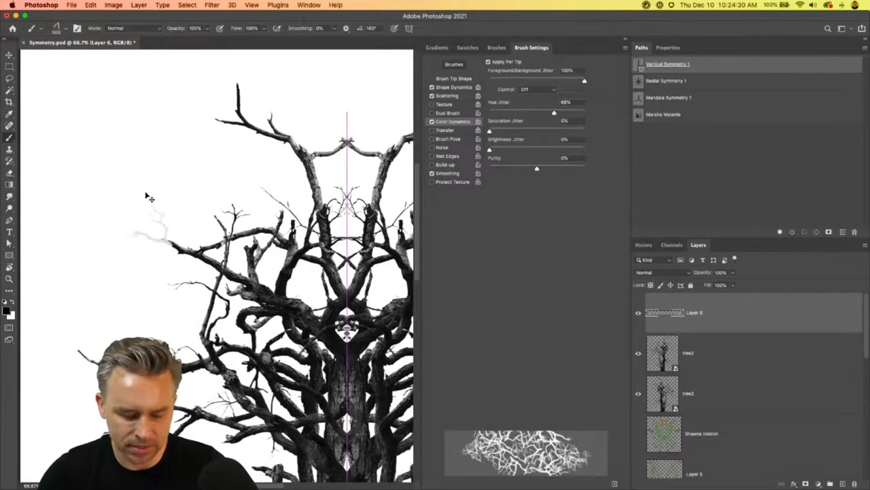
# Review the branch brush's Scattering and Shape Dynamics, then switch both off.
pyautogui.click(447, 95)
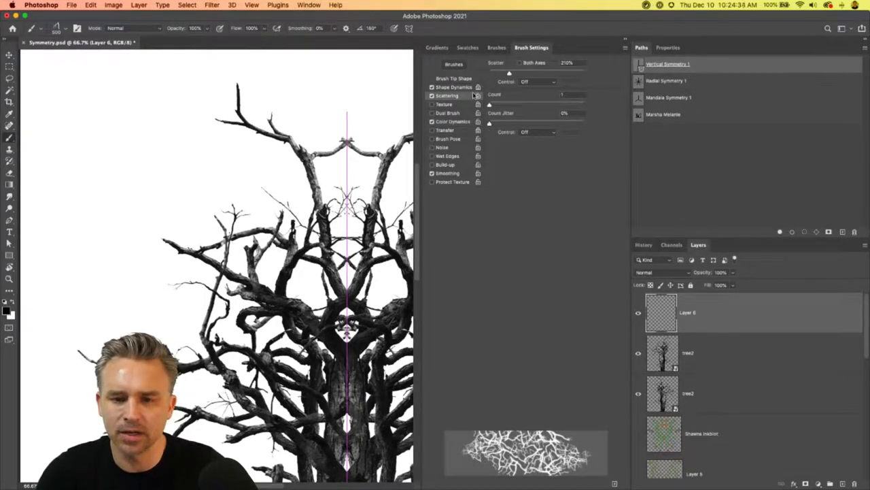
pyautogui.click(454, 88)
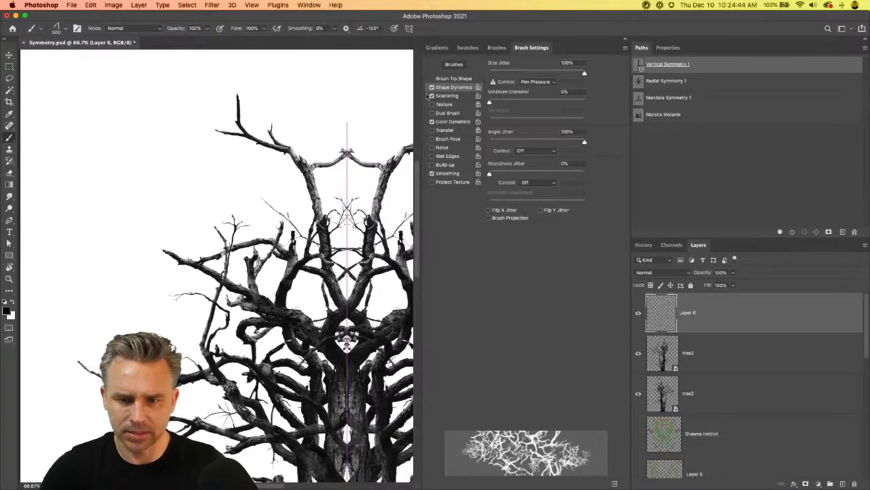
pyautogui.click(432, 95)
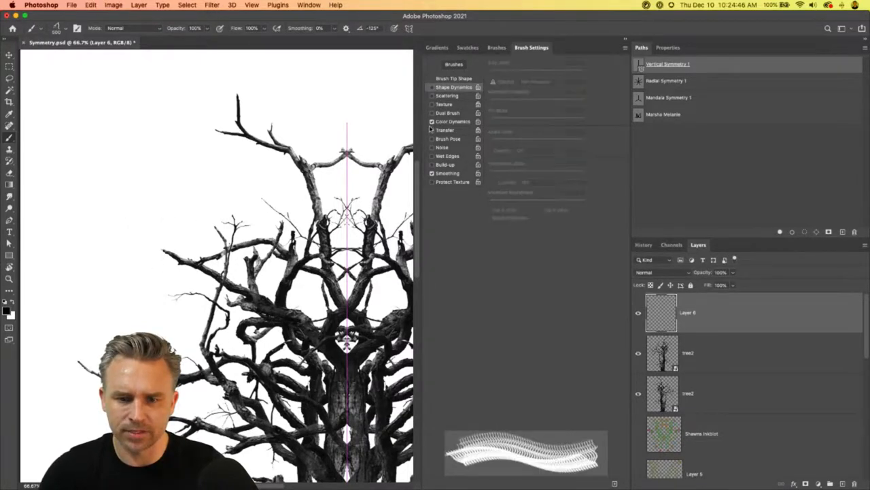
pyautogui.click(447, 87)
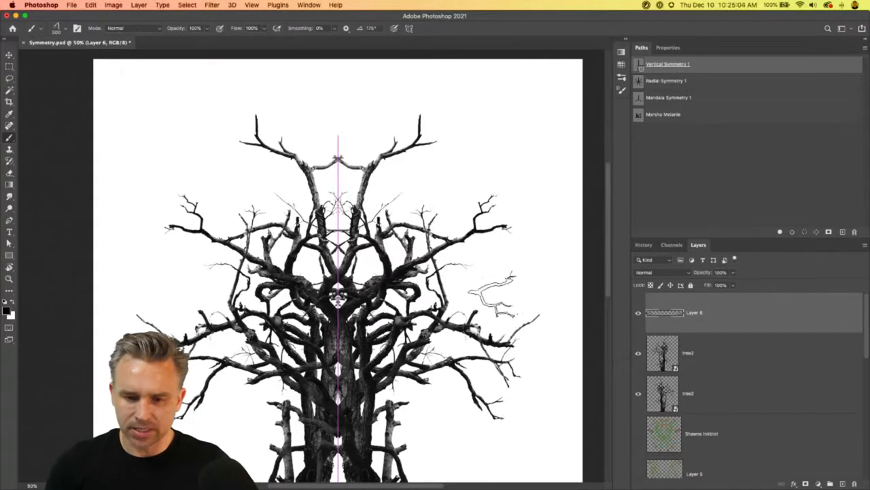
# Stamp a mirrored branch off the tree's right side on Layer 6.
pyautogui.click(496, 285)
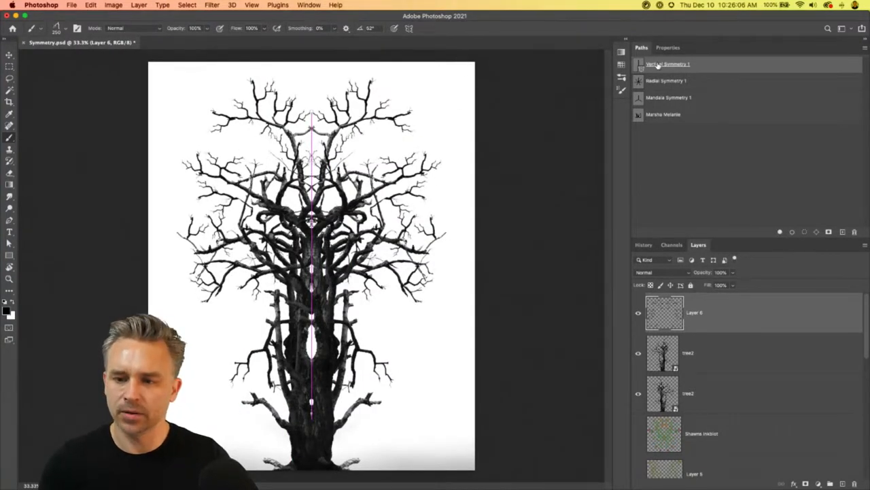
# Disable the Vertical Symmetry 1 path in the Paths panel.
pyautogui.rightClick(668, 64)
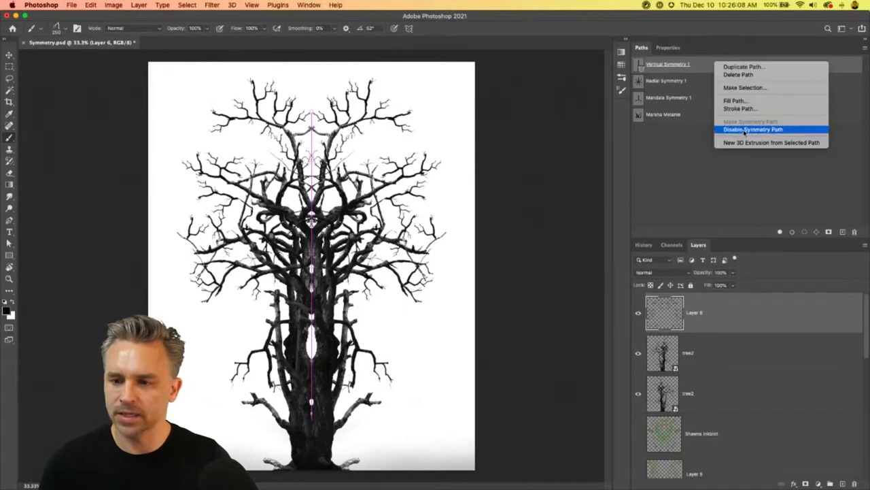
pyautogui.click(754, 129)
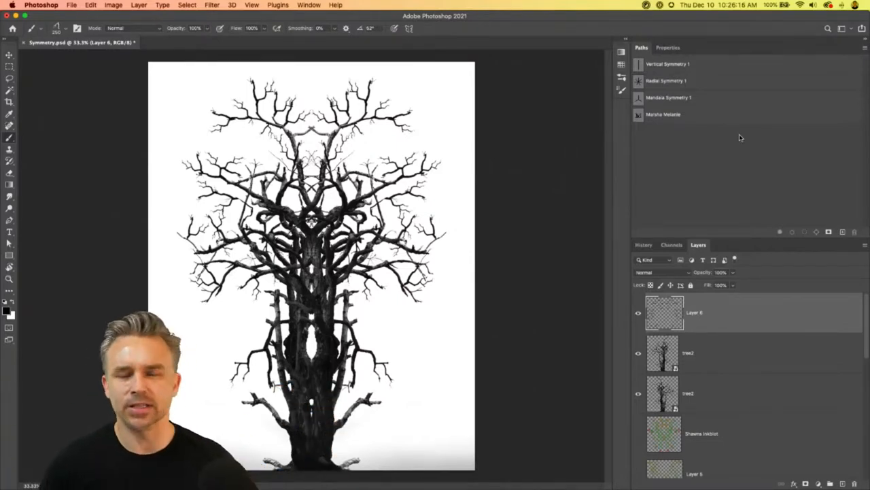
pyautogui.moveTo(727, 222)
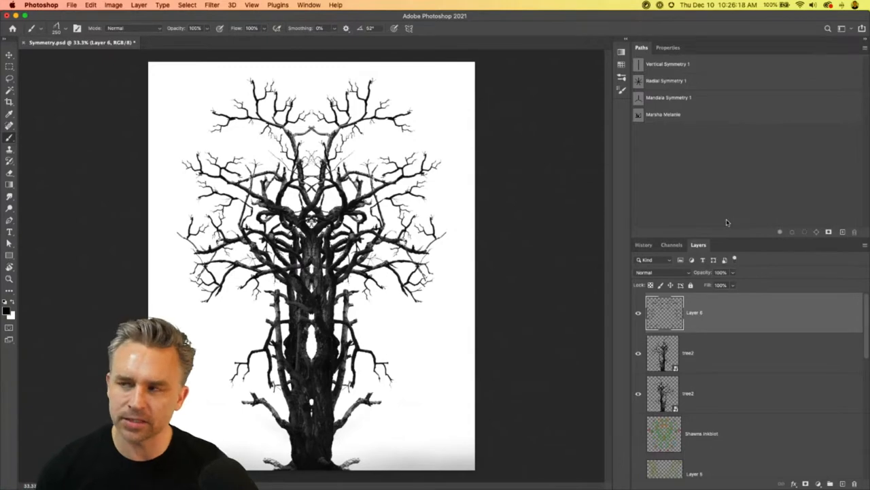